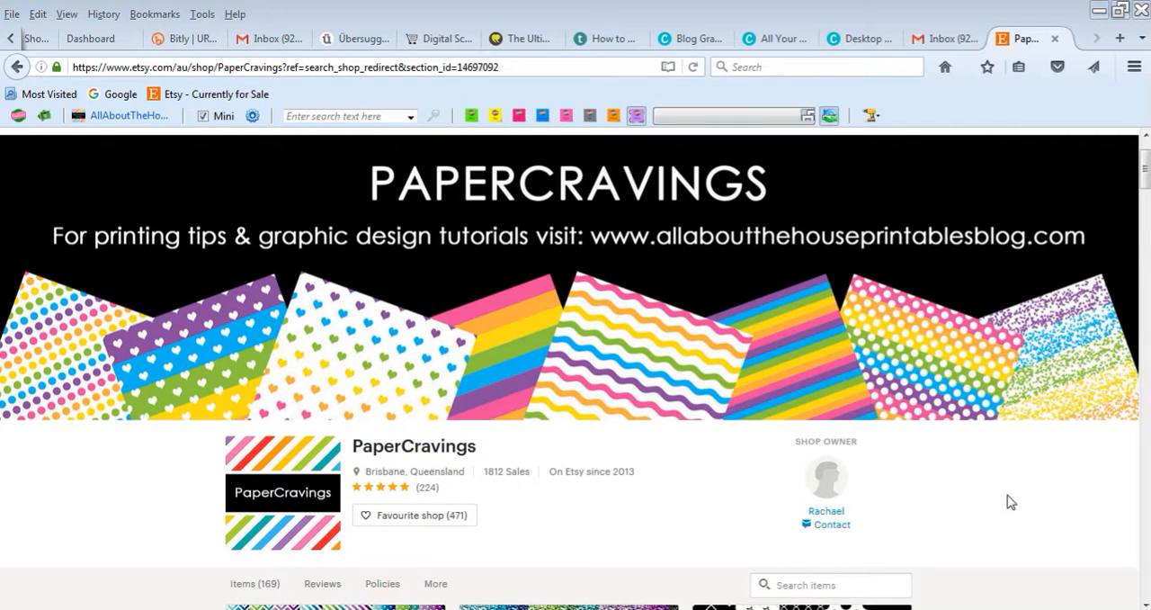
mouse_move(1020, 484)
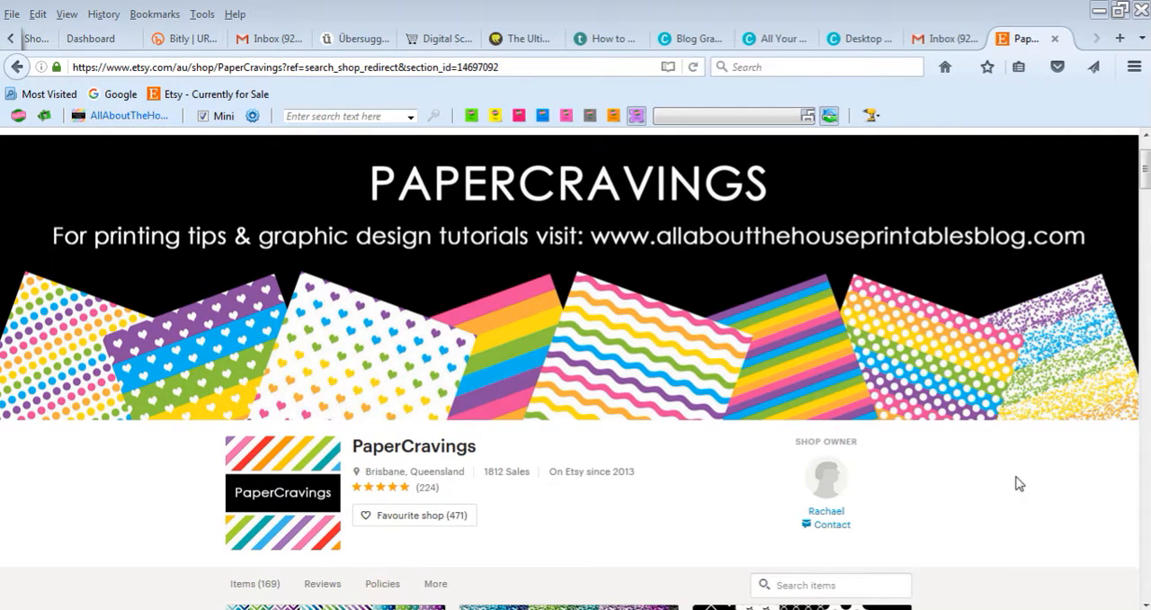
mouse_move(1028, 494)
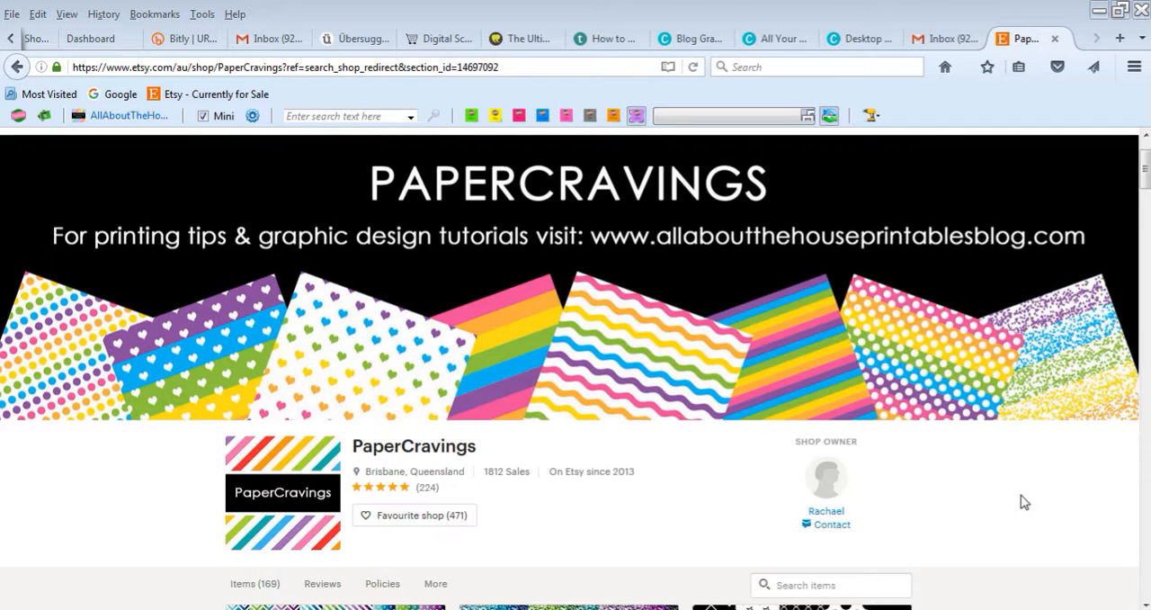
mouse_move(1008, 464)
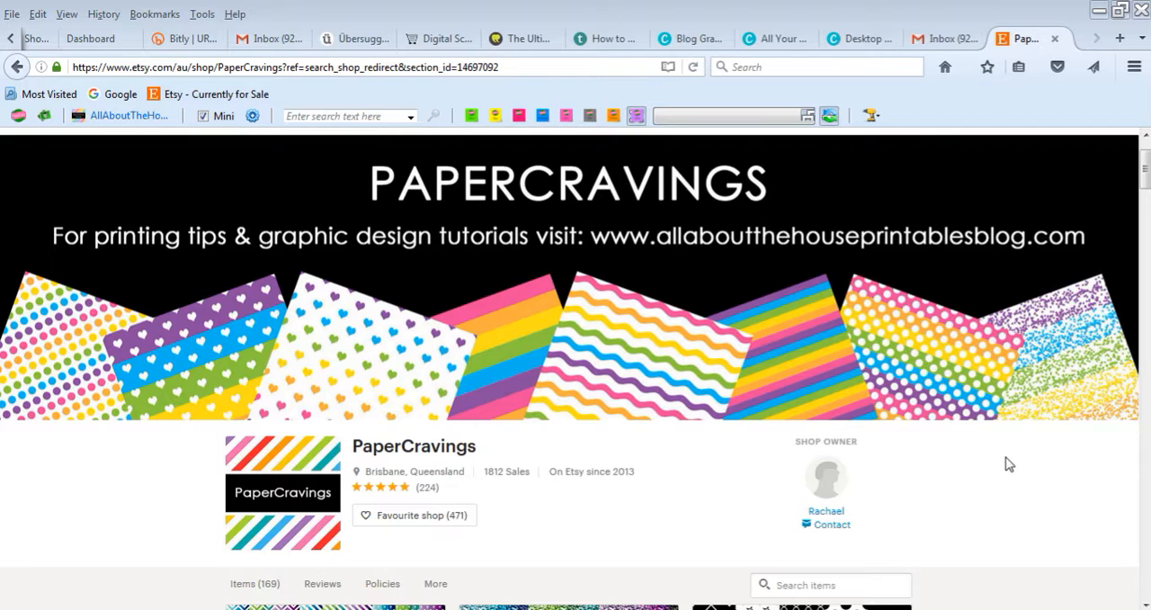
mouse_move(1000, 473)
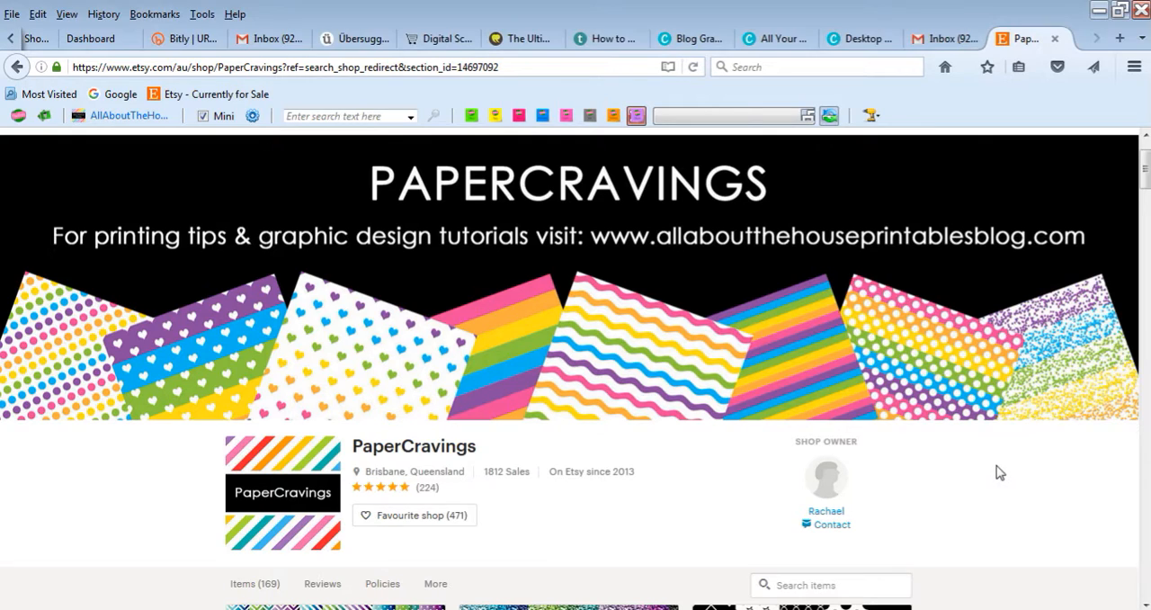
- Scroll the PaperCravings Etsy shop past the banner to its featured items and listings
scroll(down, 3)
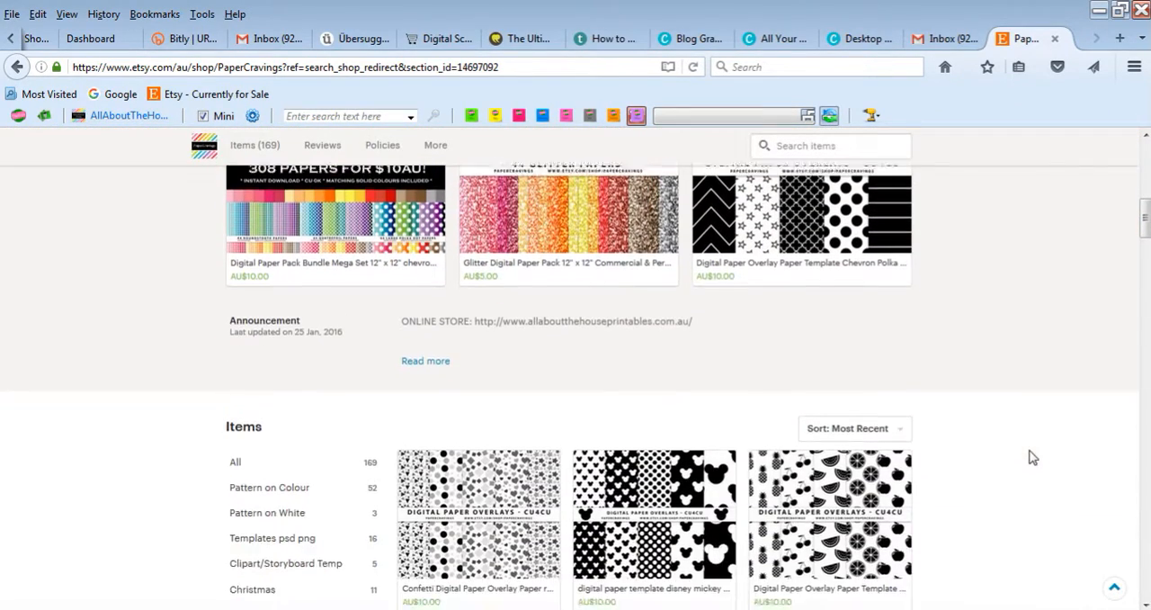
scroll(up, 3)
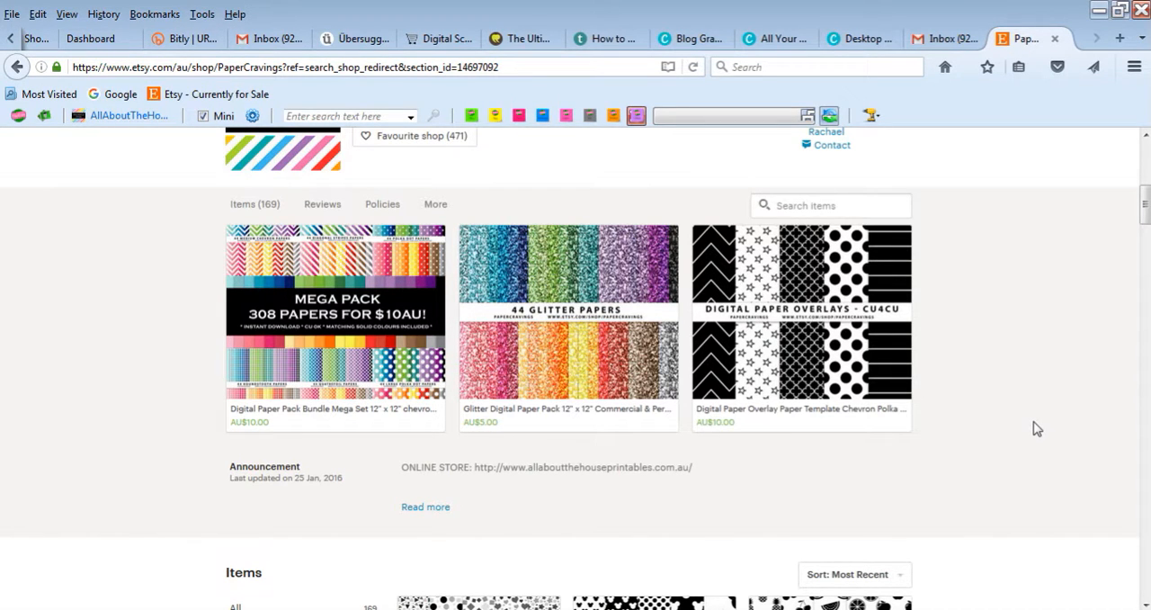
scroll(down, 3)
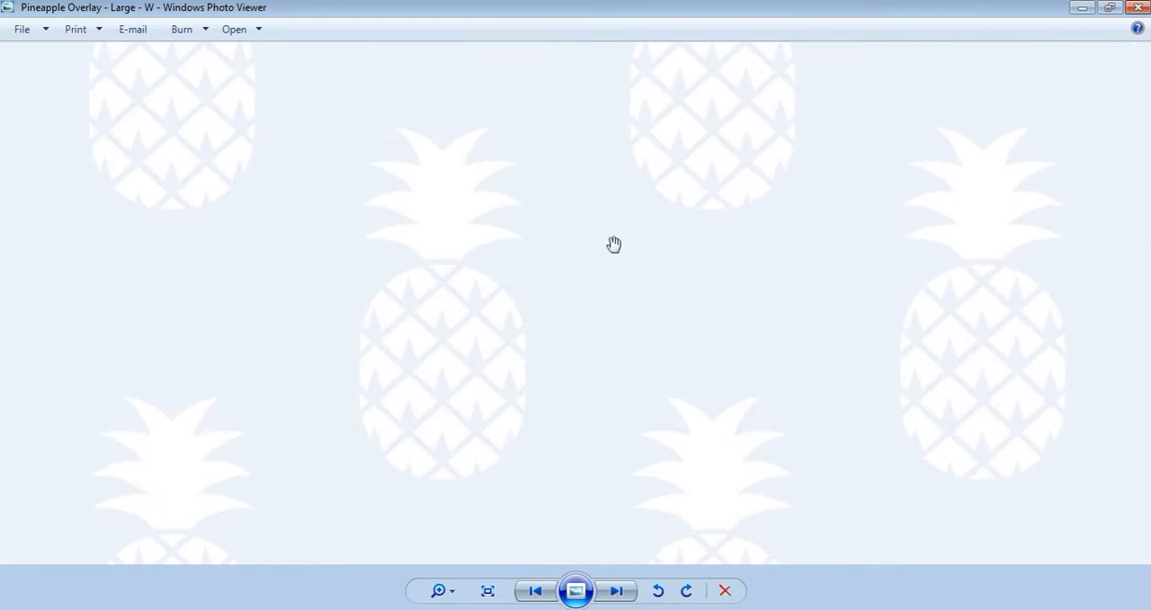
mouse_move(322, 165)
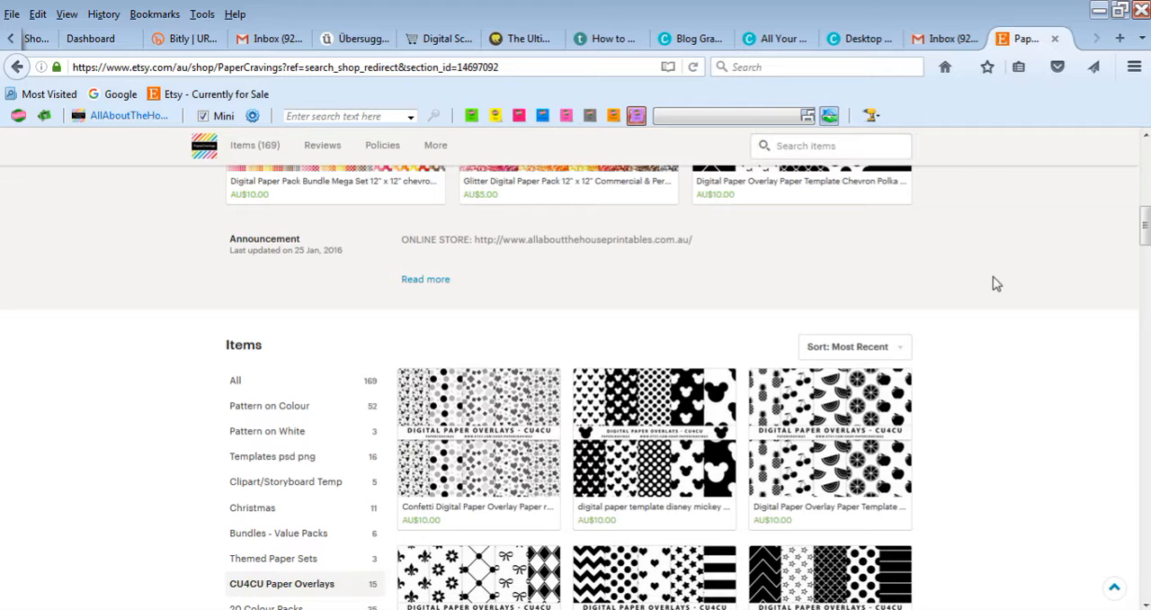
mouse_move(1006, 281)
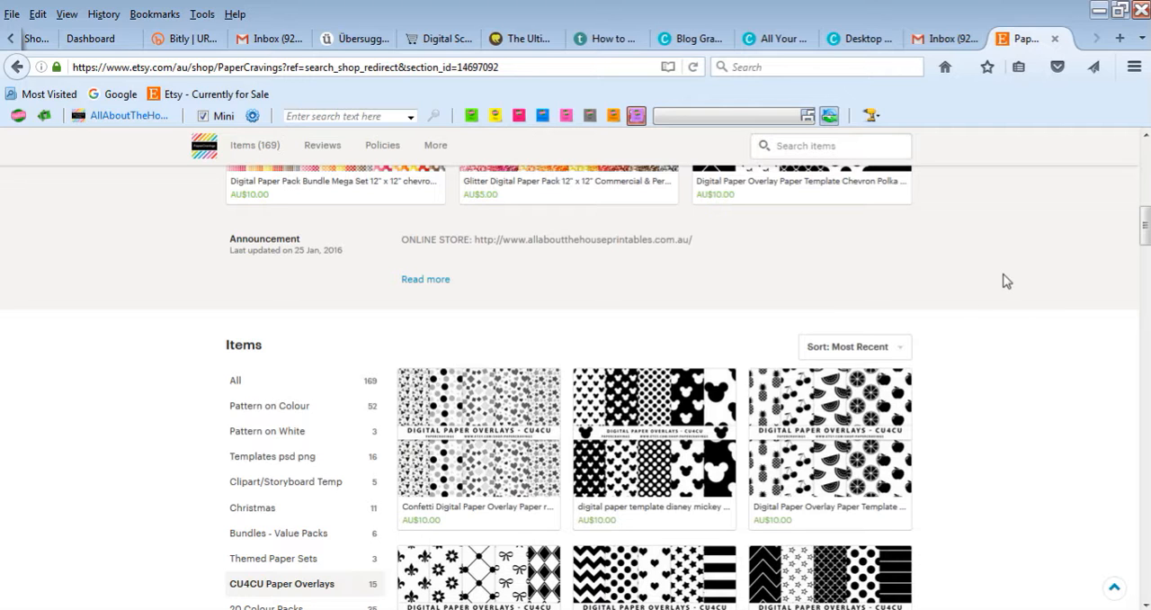
scroll(down, 3)
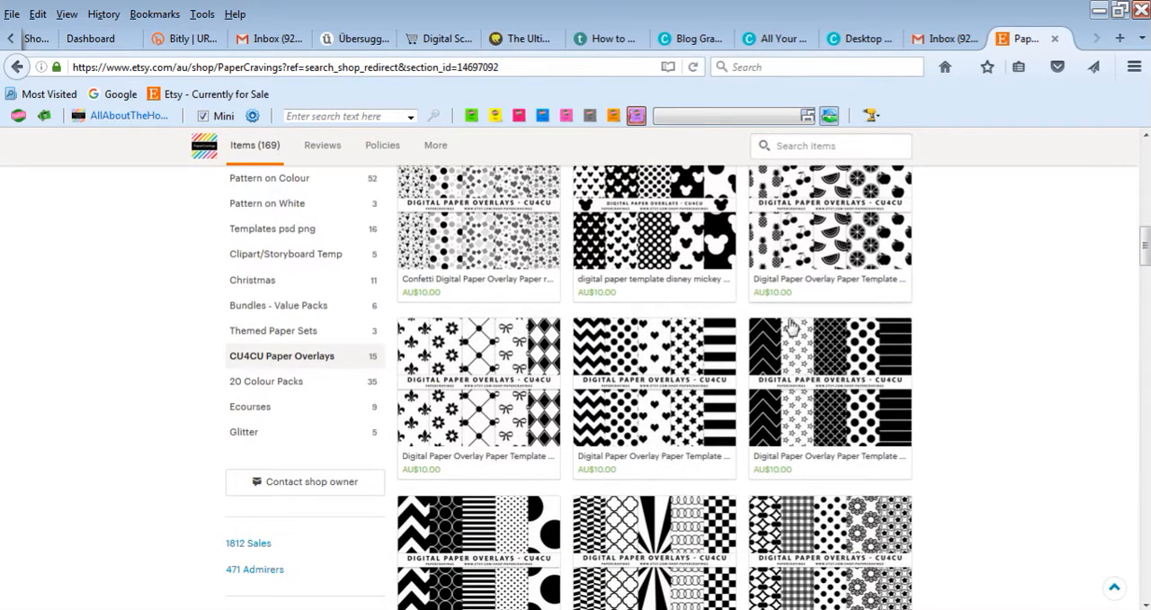
scroll(down, 3)
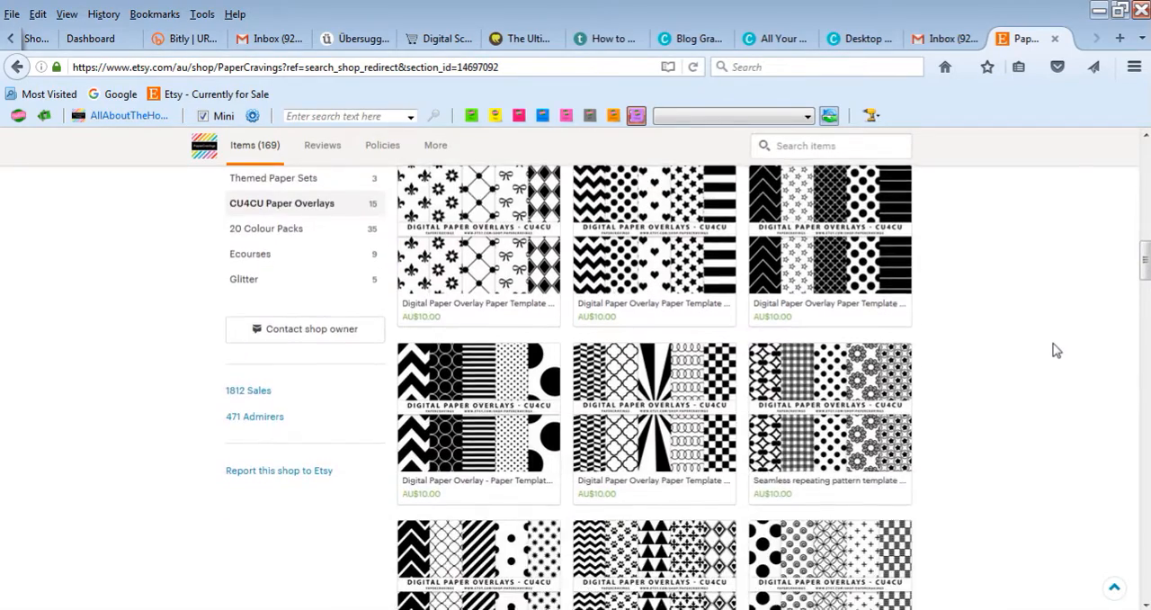
scroll(up, 3)
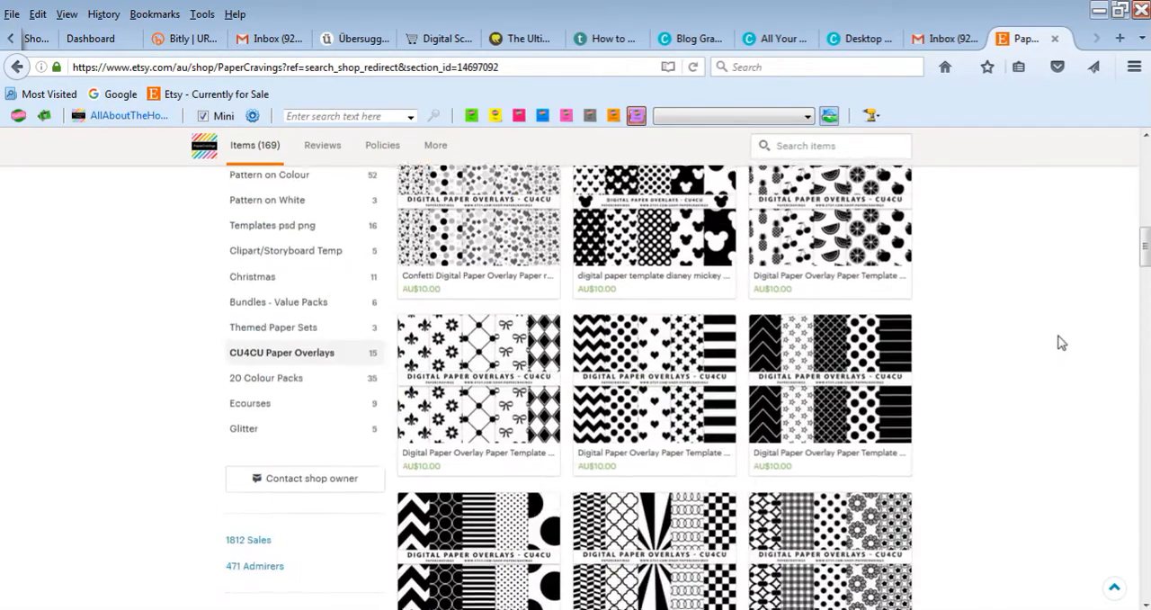
scroll(up, 3)
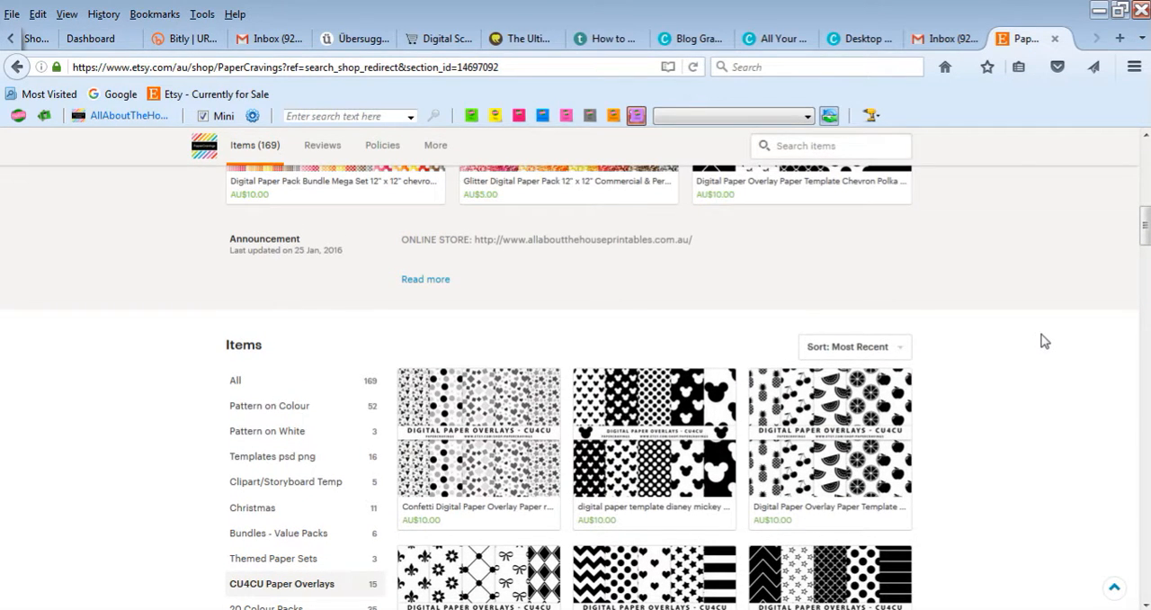
click(830, 145)
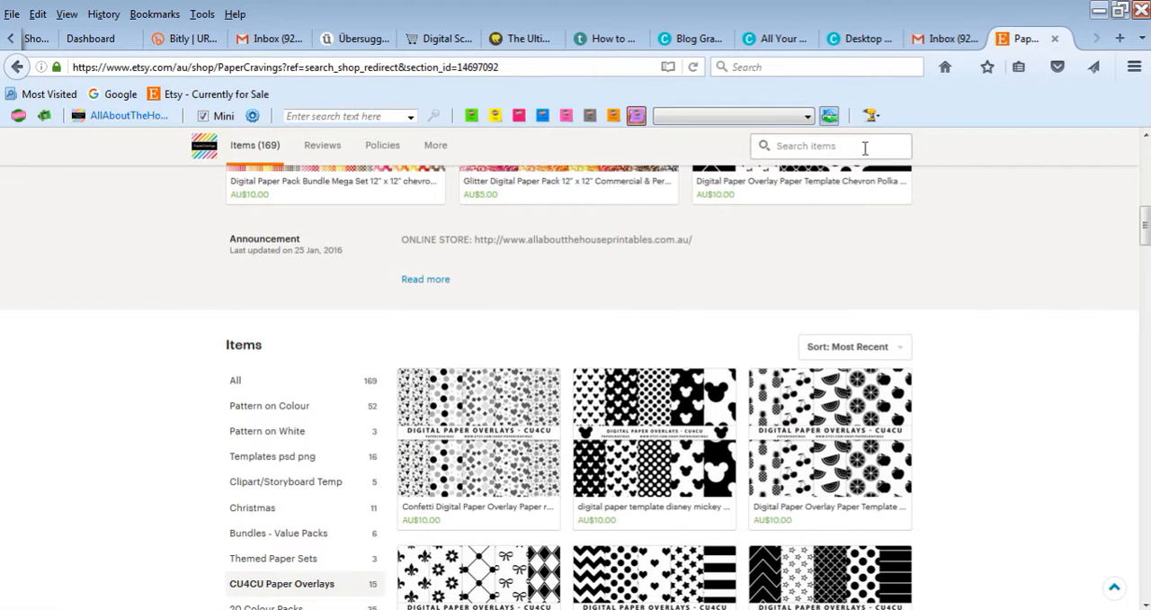
- Switch to the Canva Create a design tab and scroll through the design types
click(773, 39)
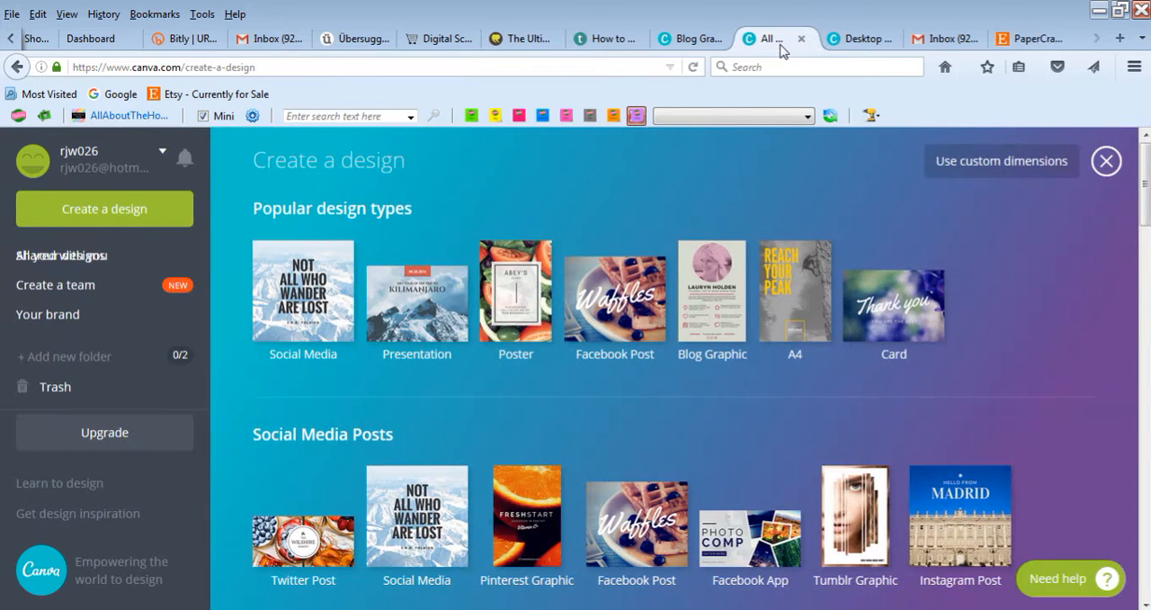
mouse_move(693, 272)
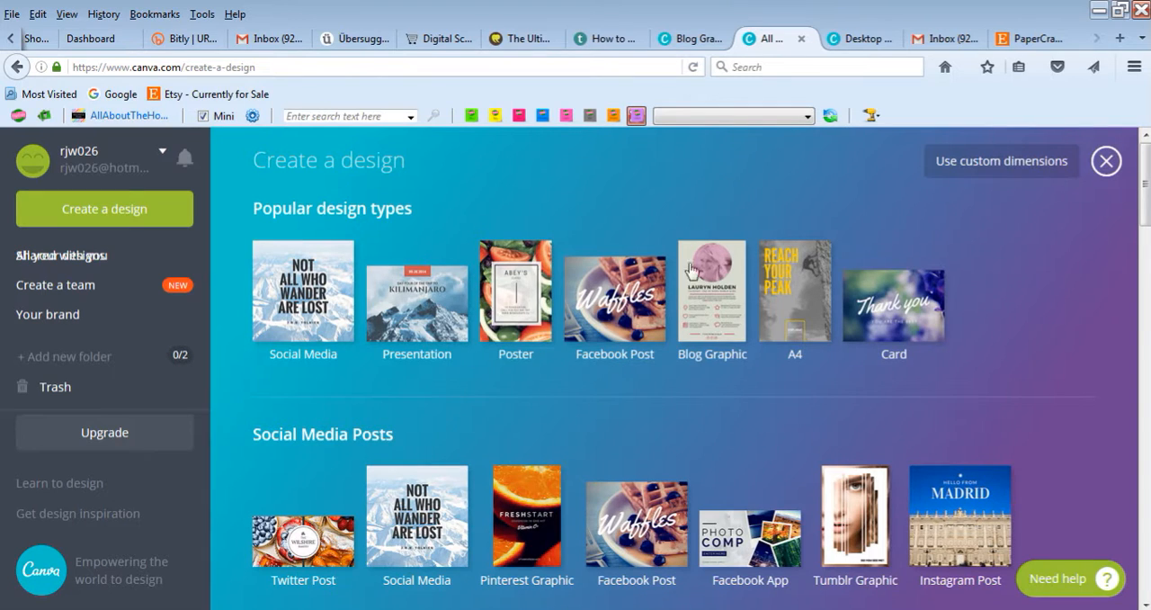
mouse_move(71, 167)
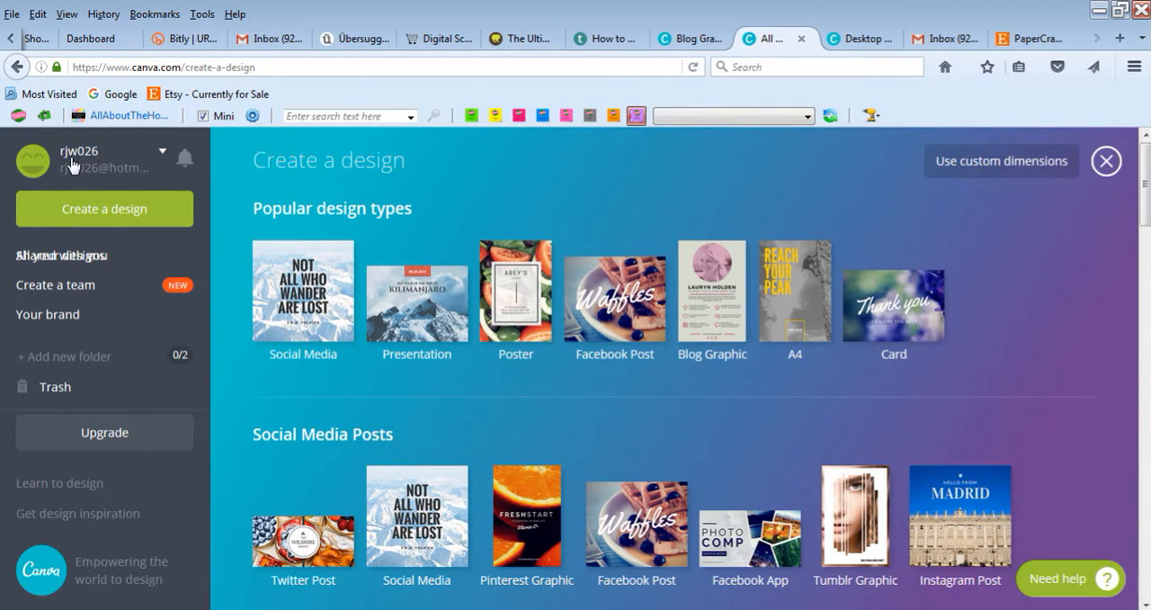
mouse_move(1101, 234)
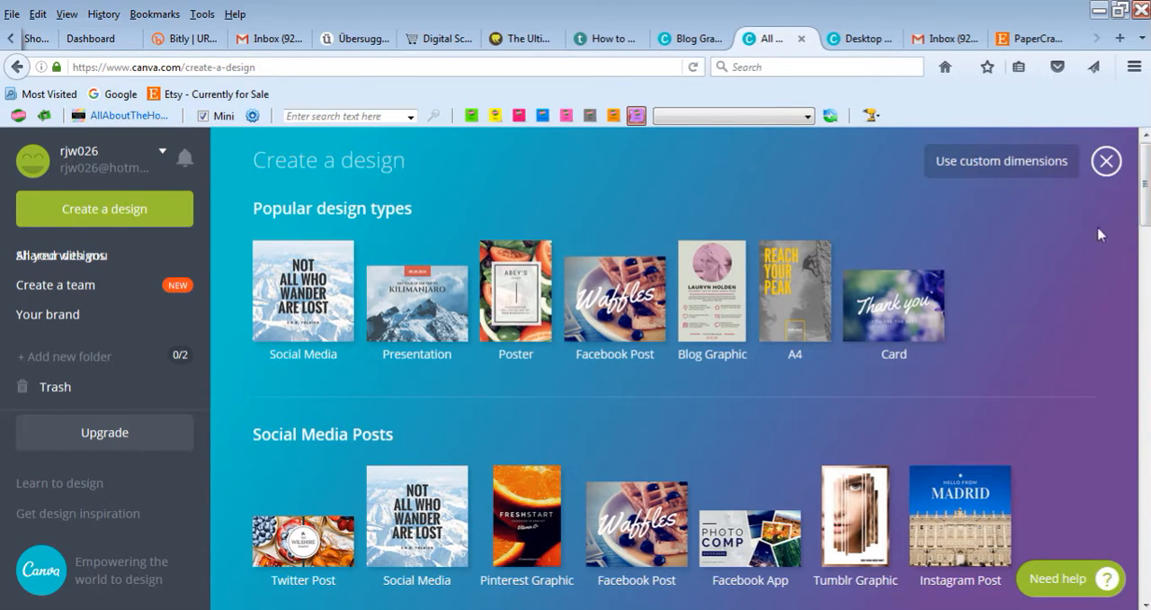
mouse_move(1079, 324)
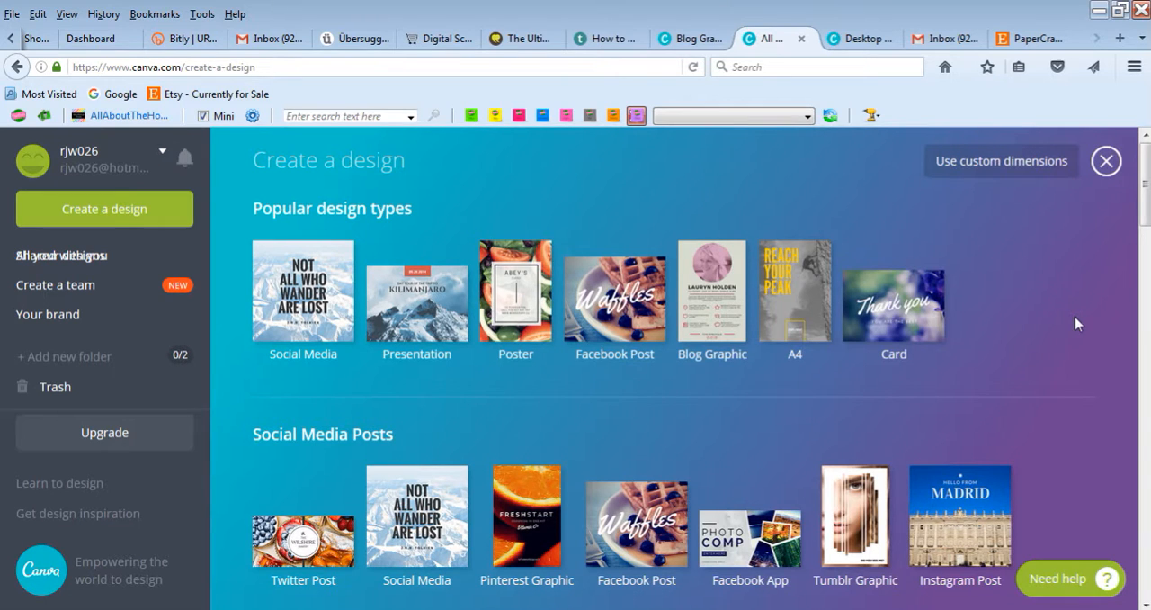
scroll(down, 3)
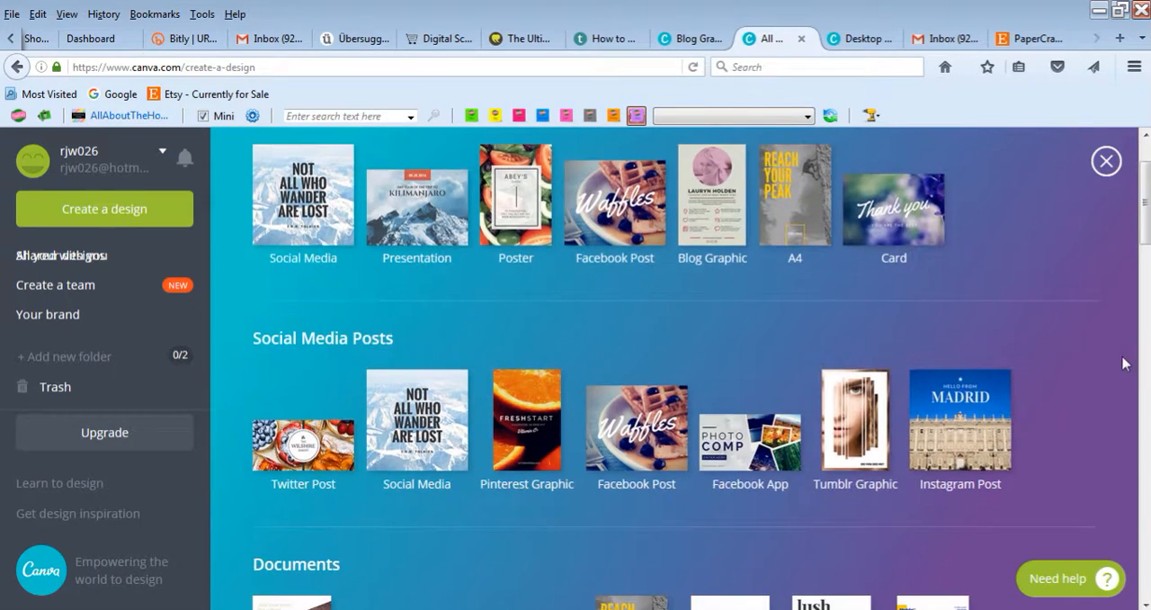
mouse_move(961, 420)
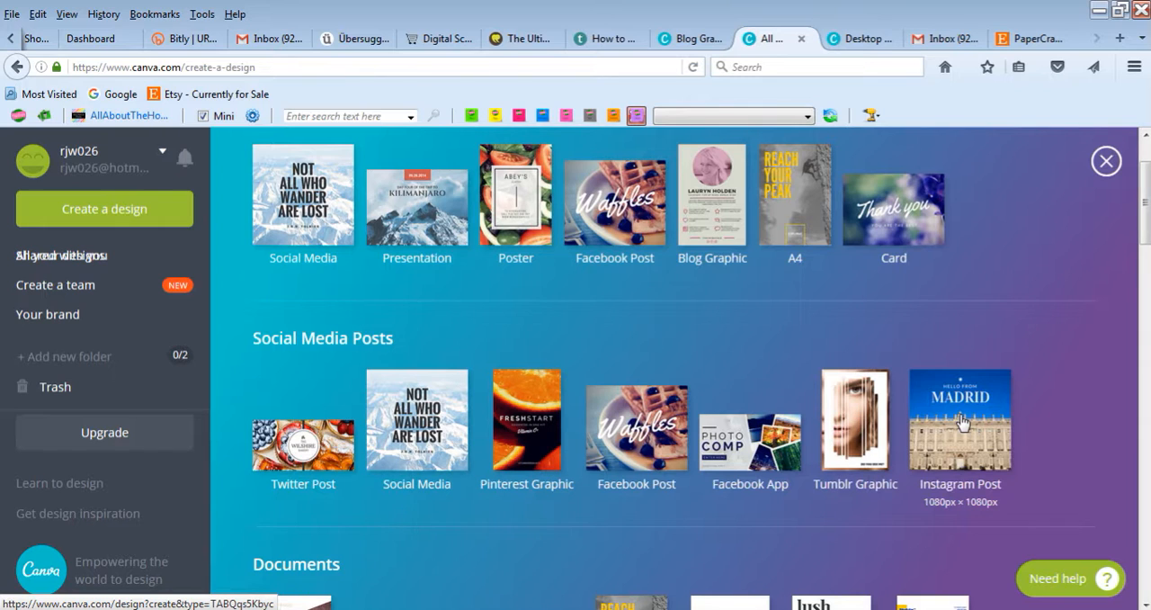
mouse_move(1118, 368)
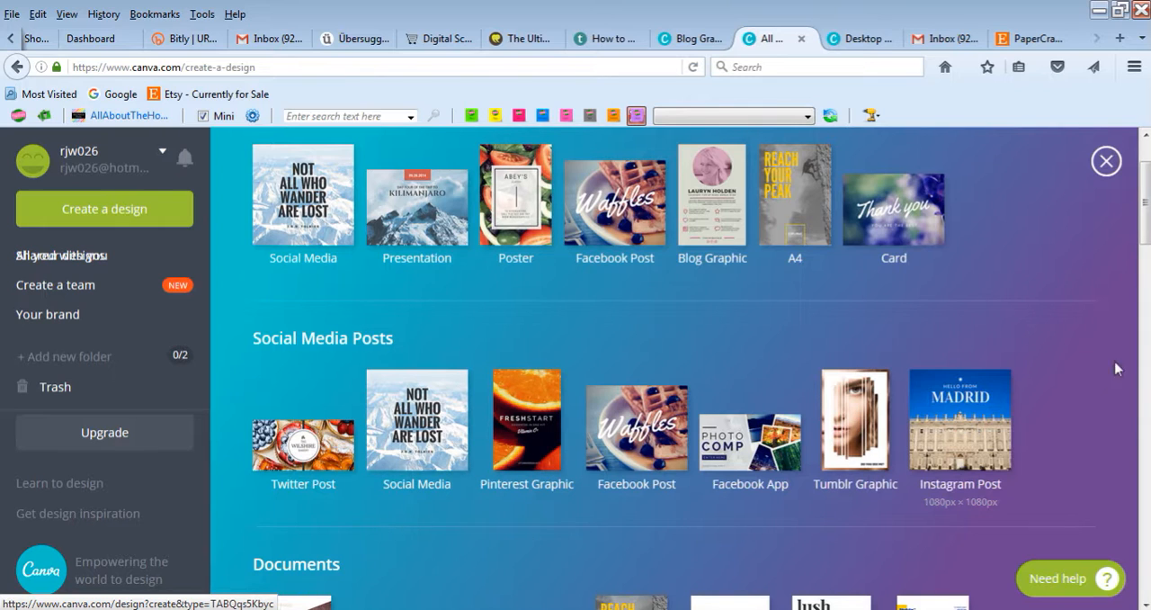
mouse_move(1040, 368)
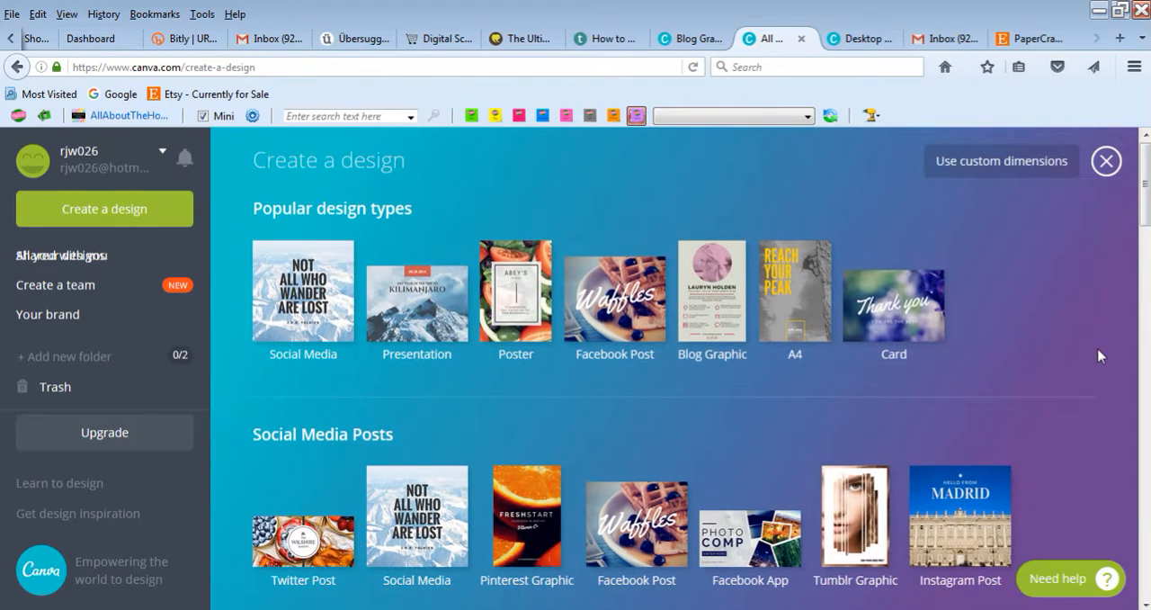
scroll(down, 3)
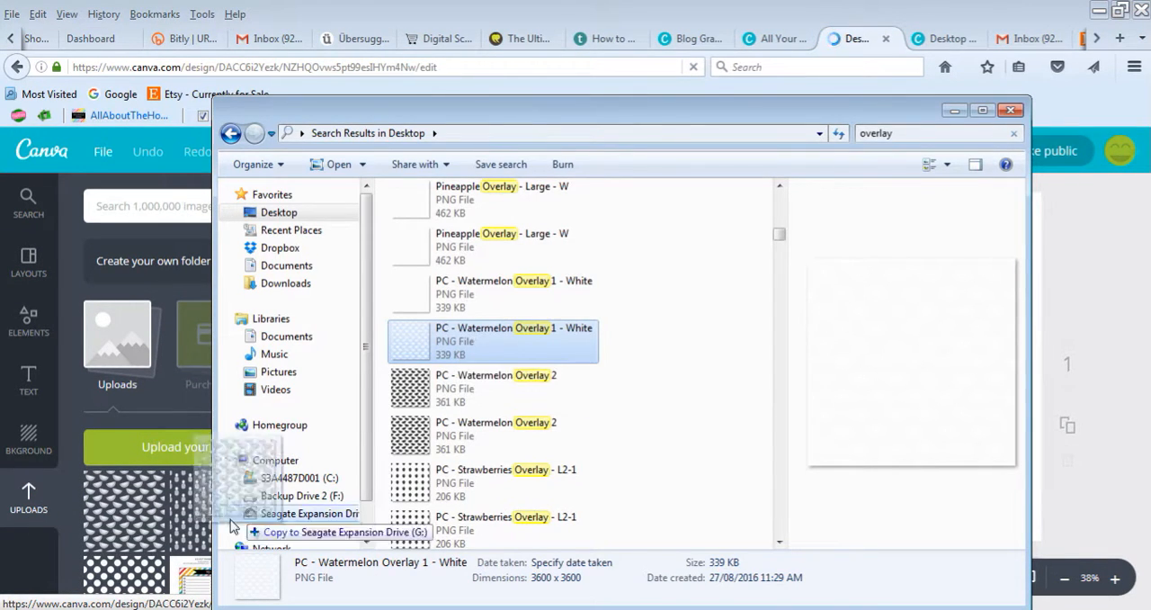
scroll(down, 3)
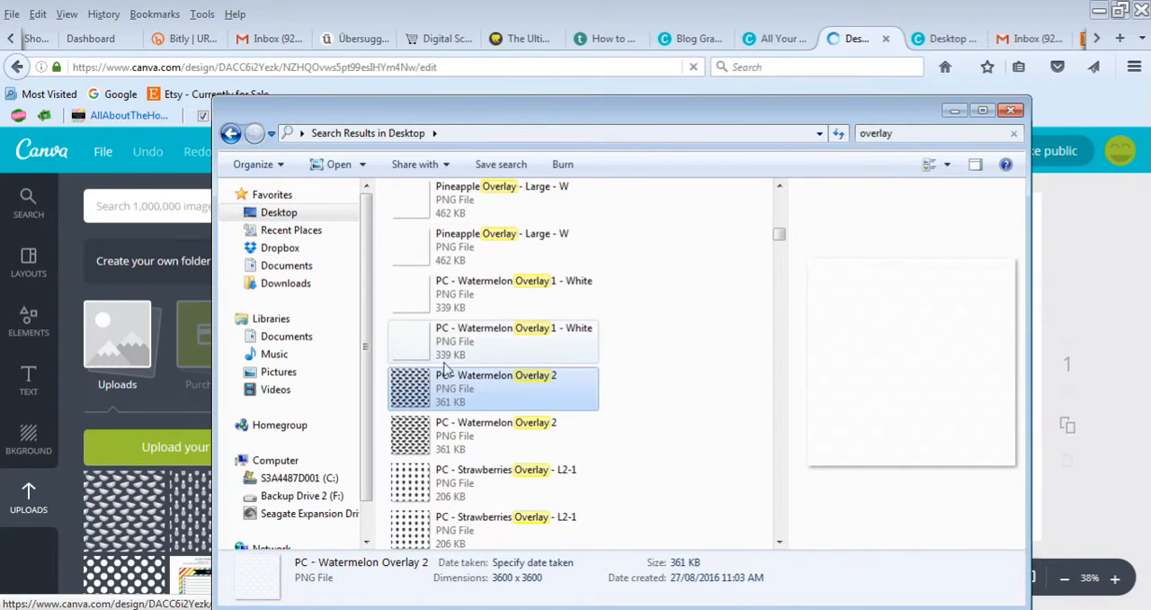
click(495, 388)
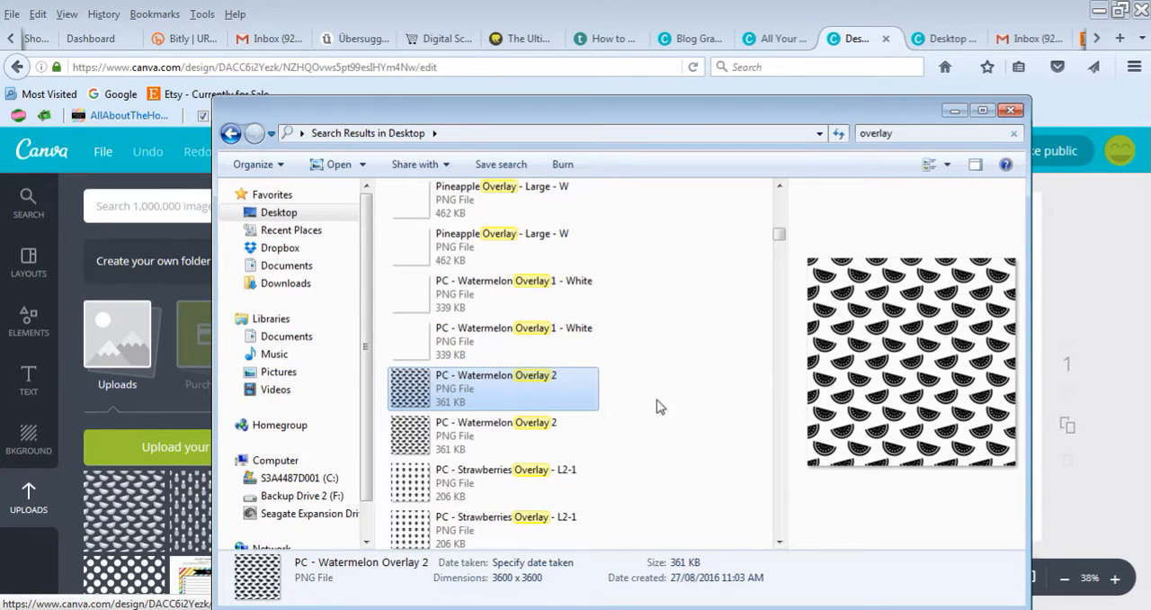
click(494, 340)
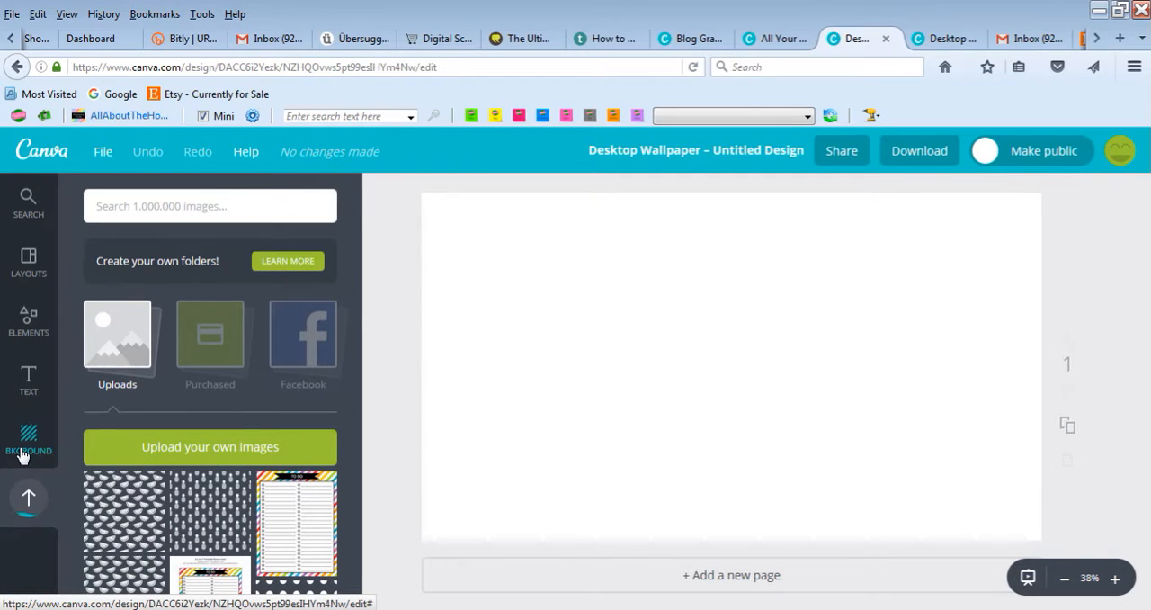
- Make the page background pink (ff63b1) and save it as a document colour
click(28, 439)
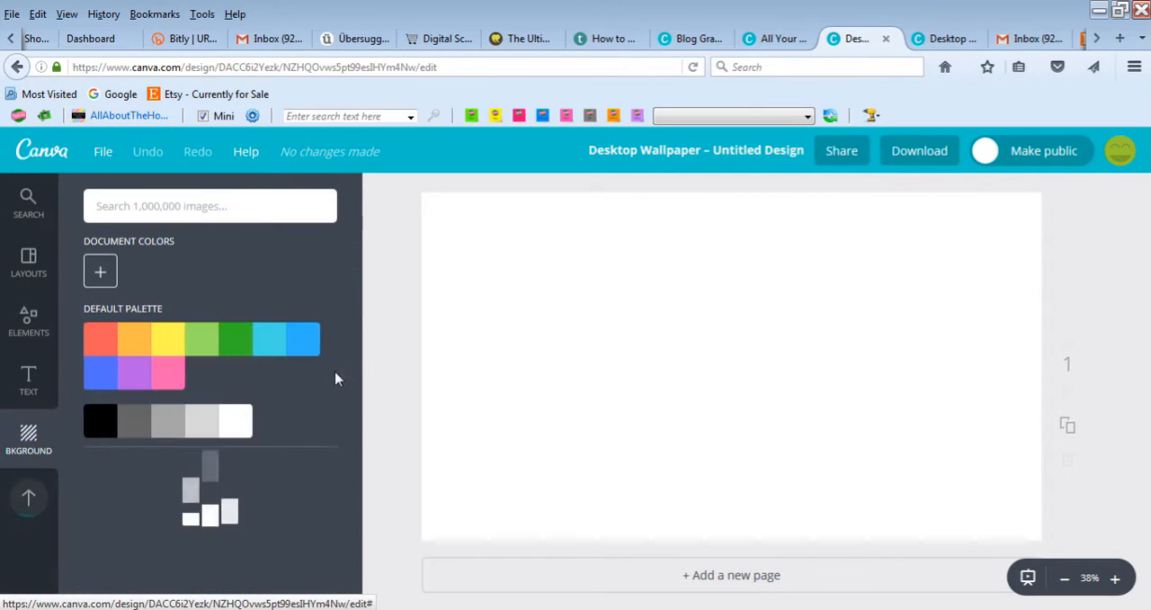
click(167, 372)
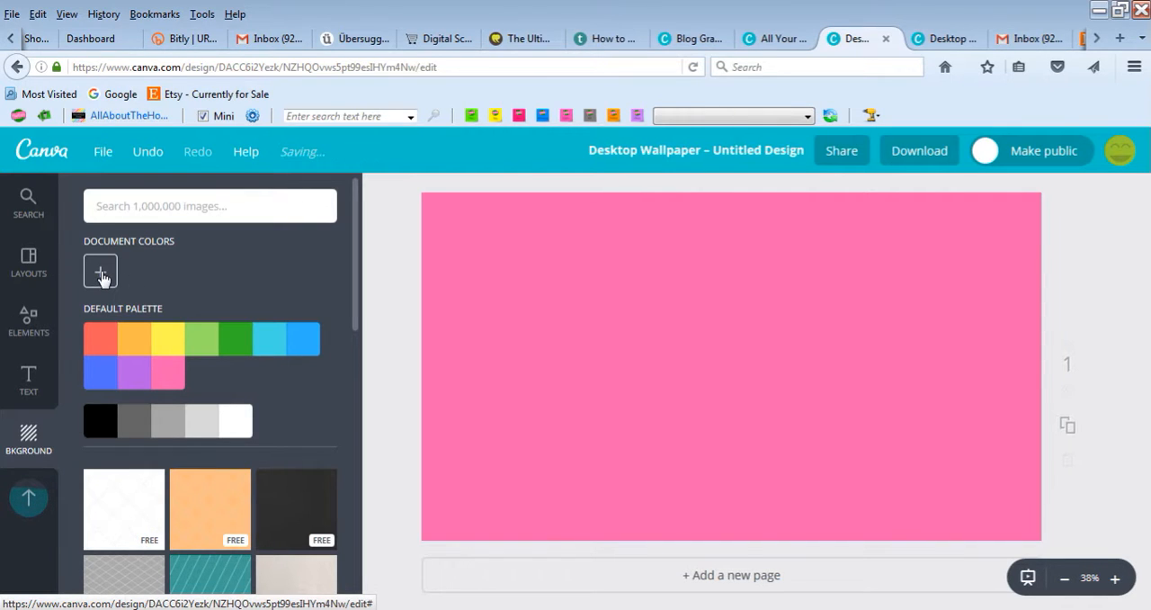
click(100, 270)
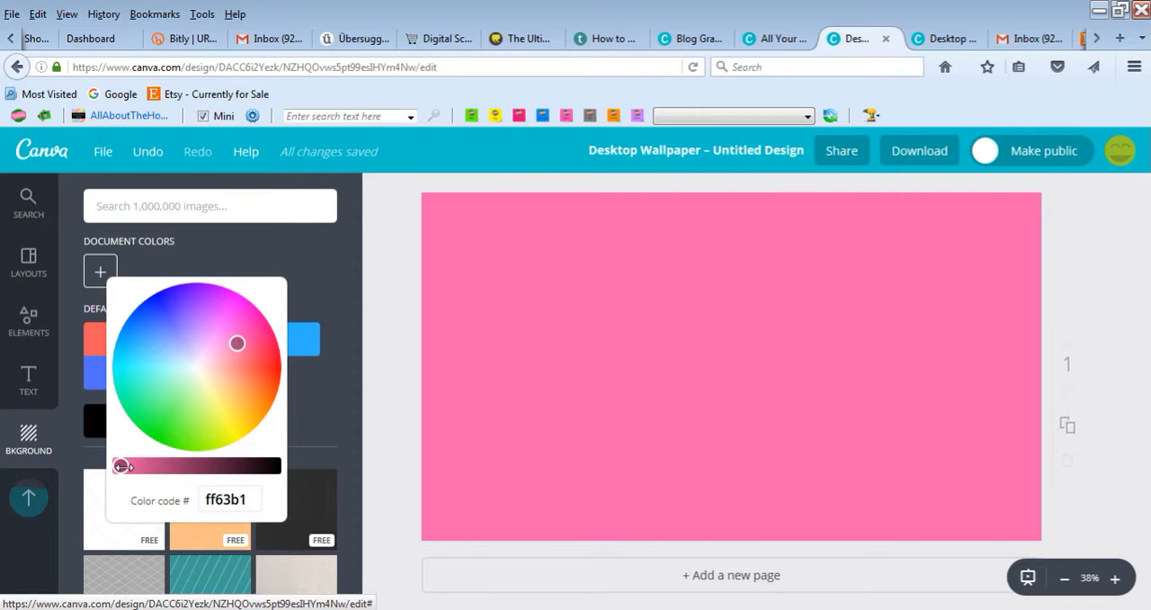
click(100, 271)
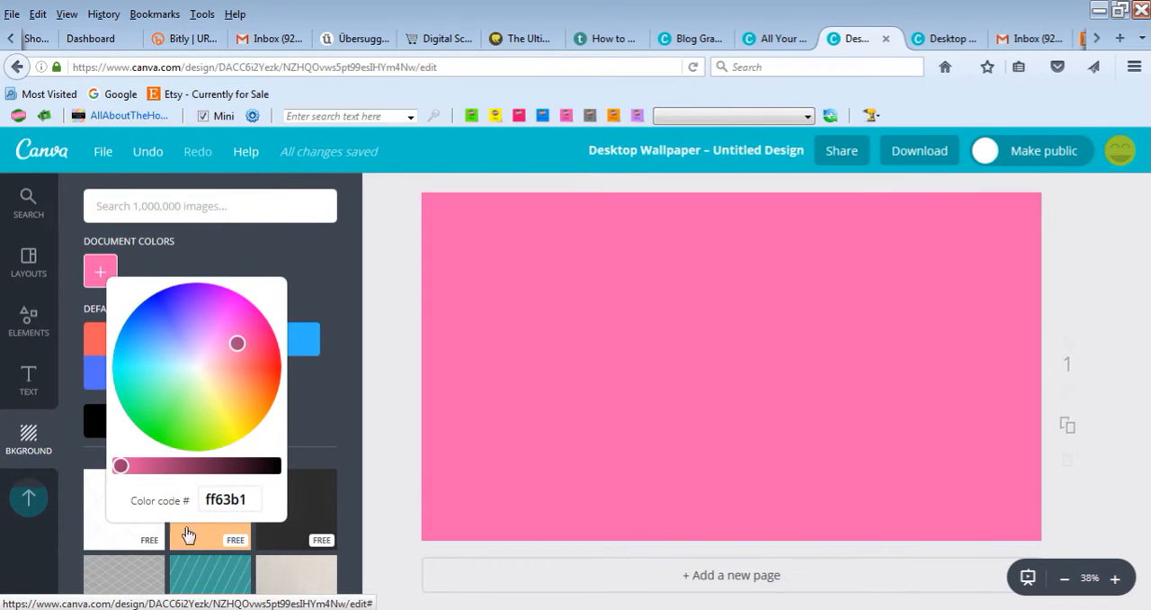
triple_click(229, 499)
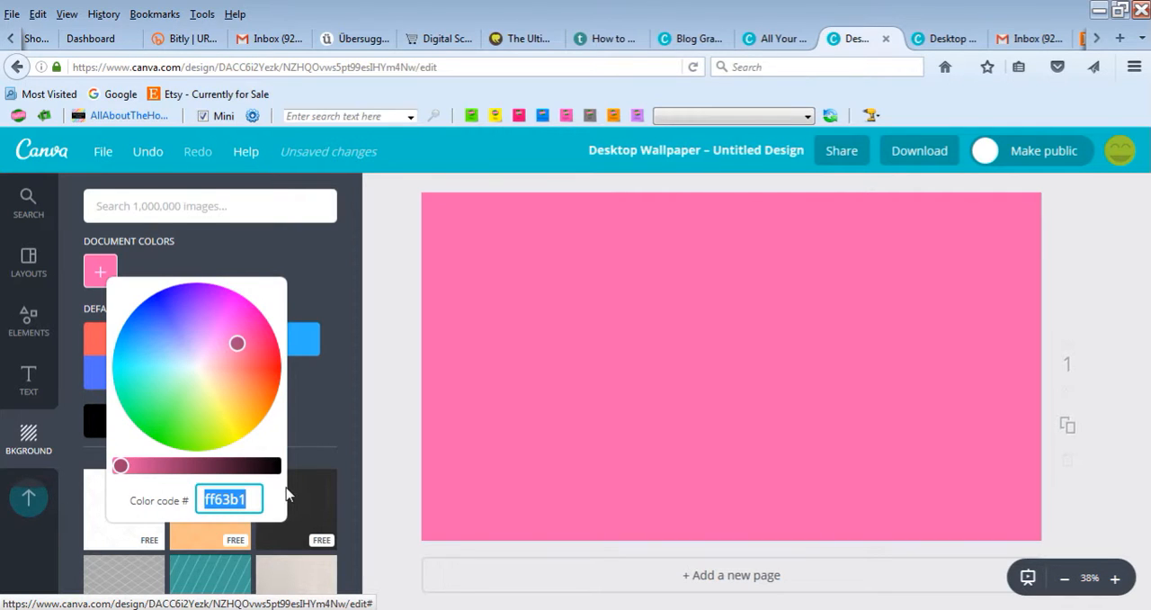
mouse_move(236, 452)
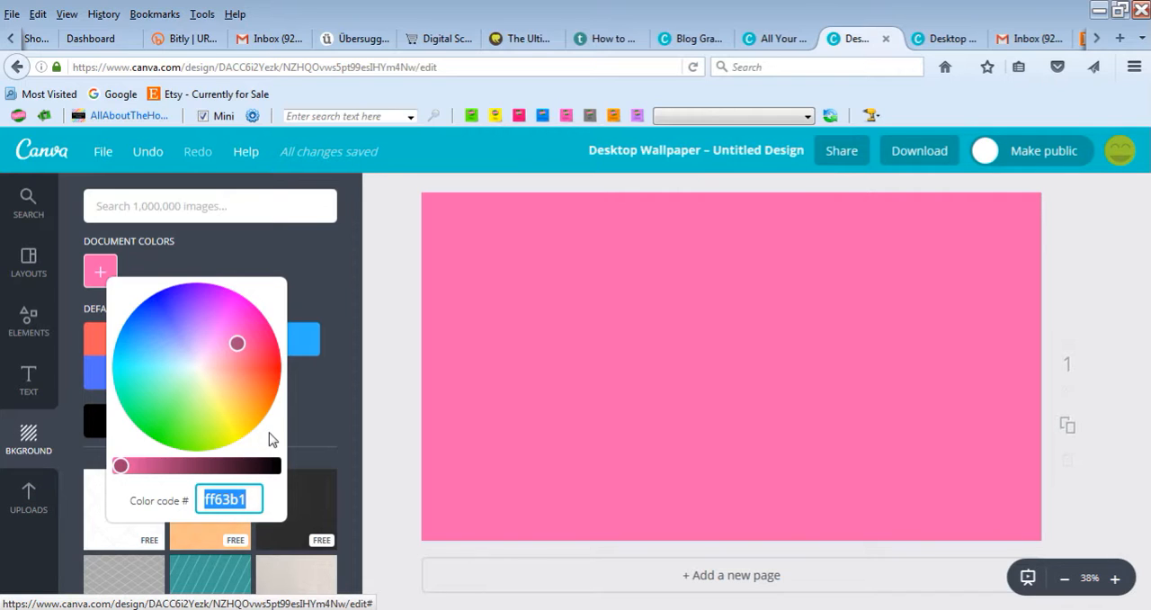
mouse_move(283, 375)
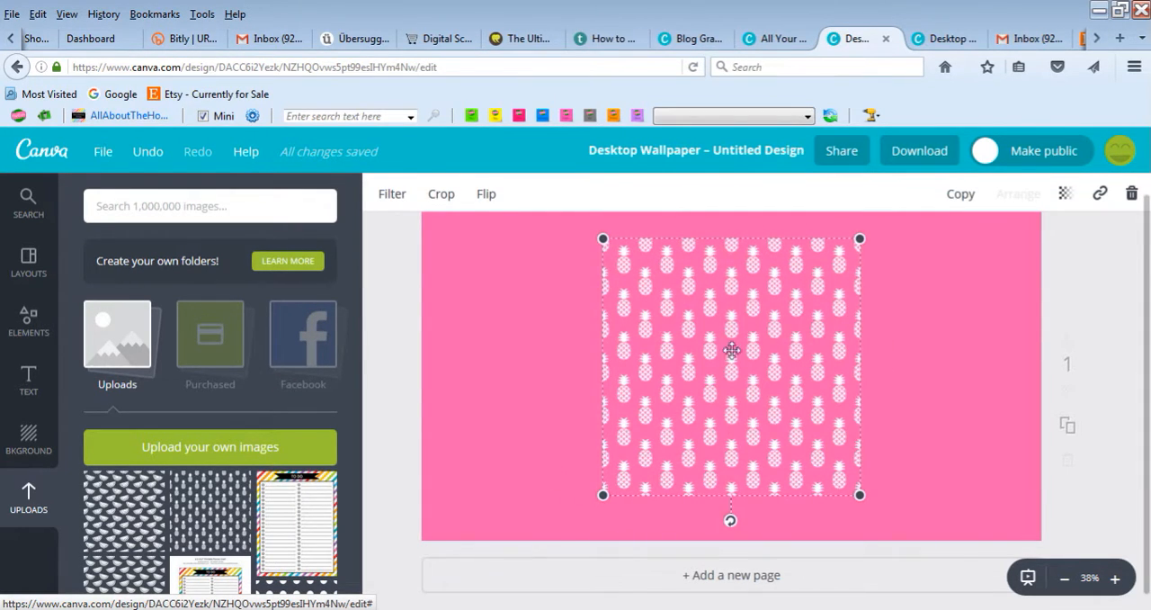
mouse_move(857, 493)
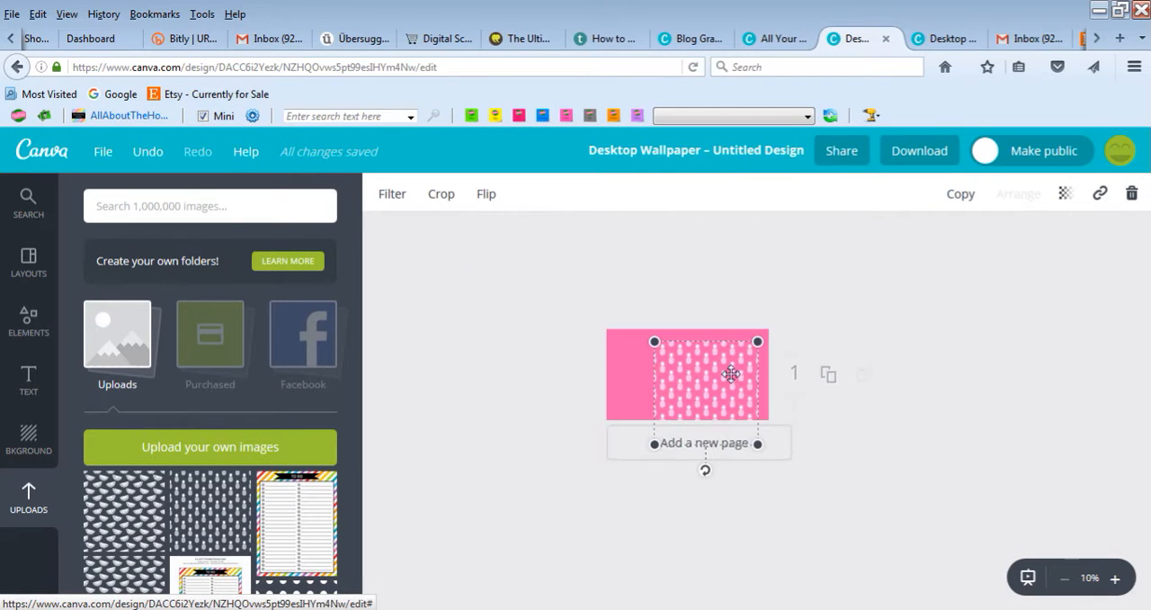
- Drag the pineapple pattern into the page's top-left corner
drag(731, 374, 675, 378)
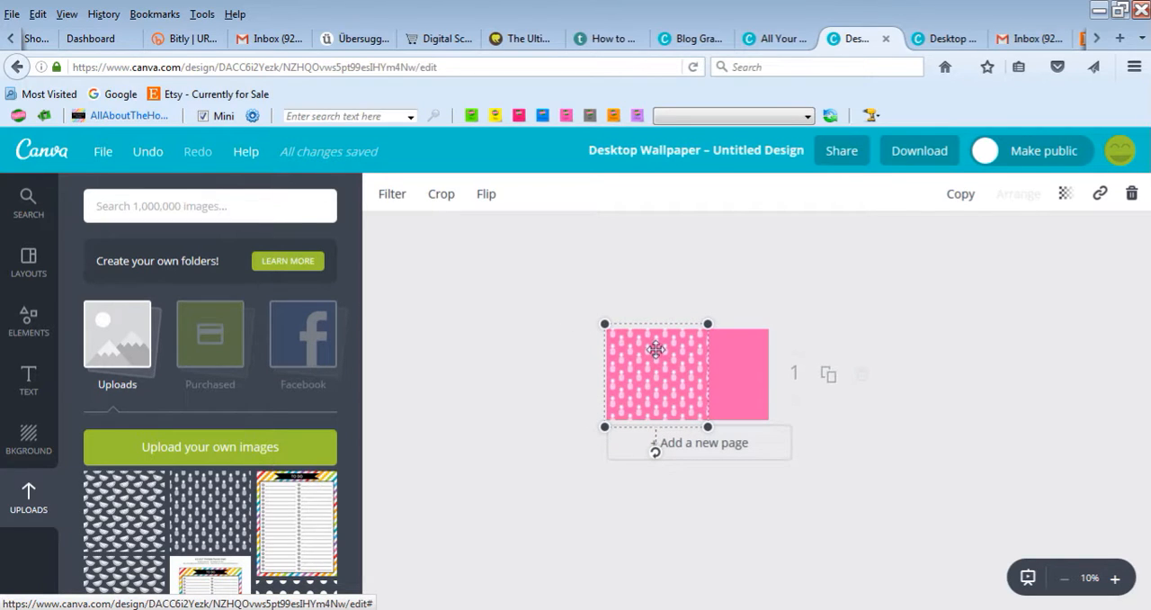
drag(655, 350, 649, 345)
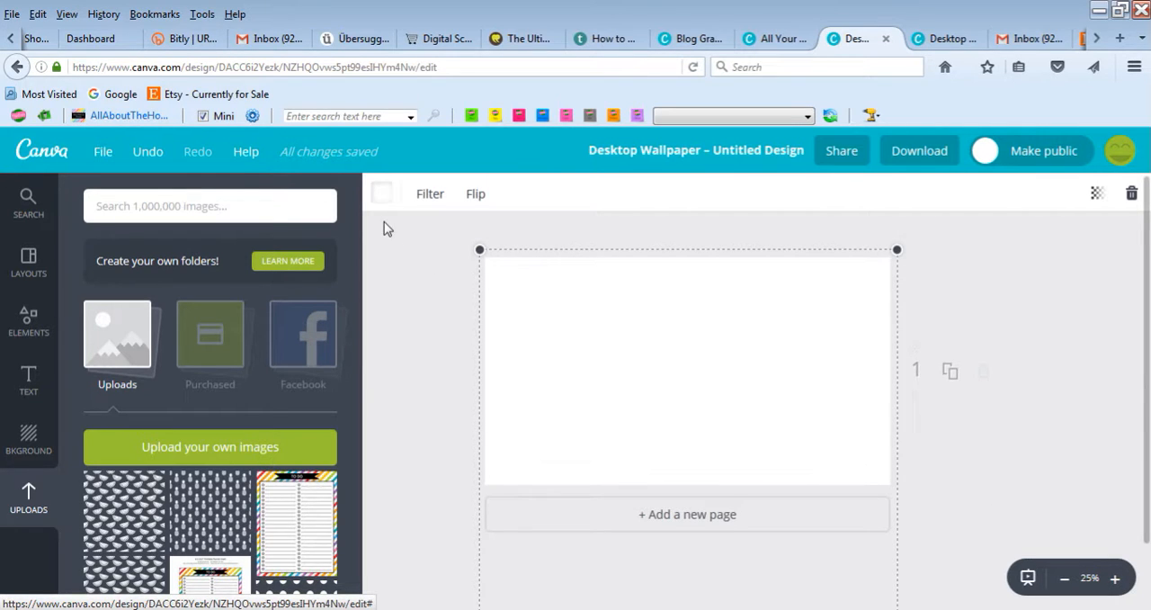
- Give the pineapple pattern an orange background from the default palette
click(381, 193)
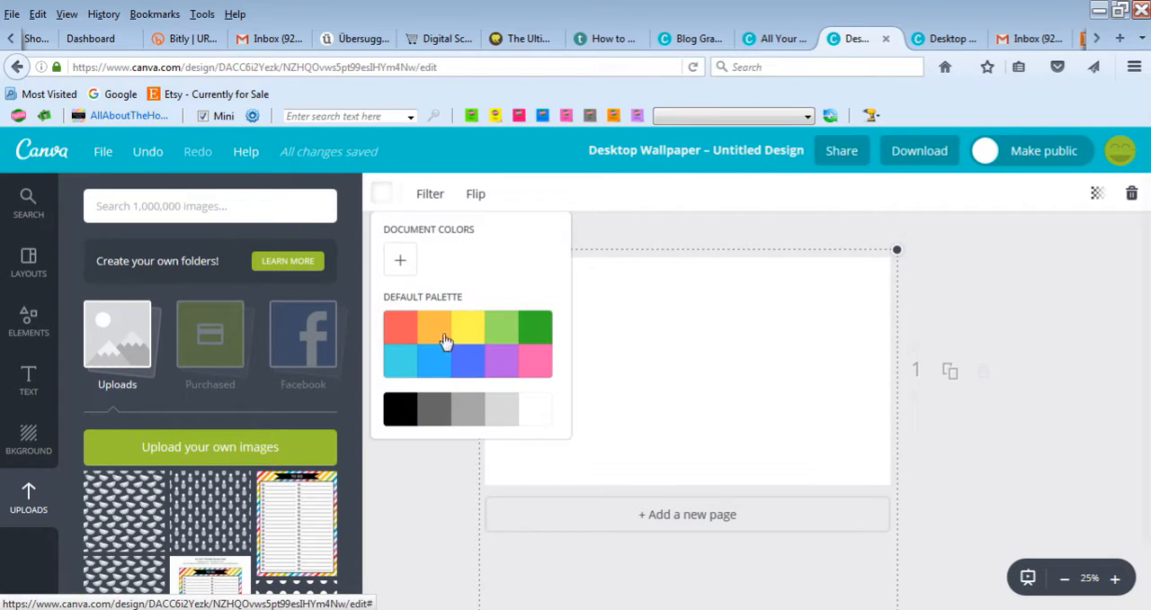
click(436, 325)
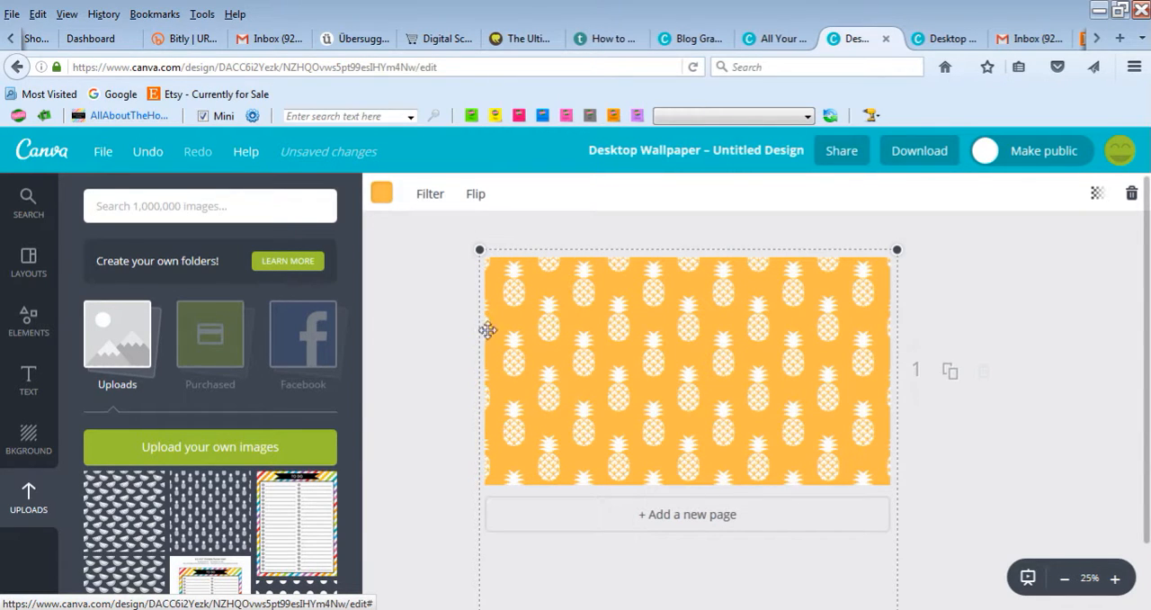
mouse_move(889, 328)
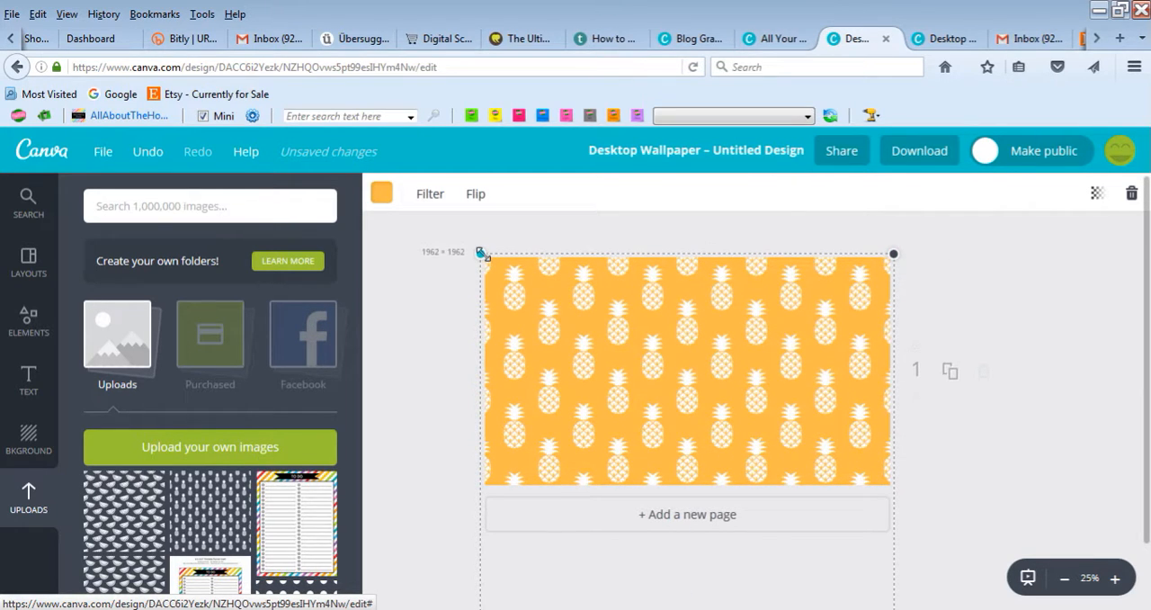
mouse_move(482, 253)
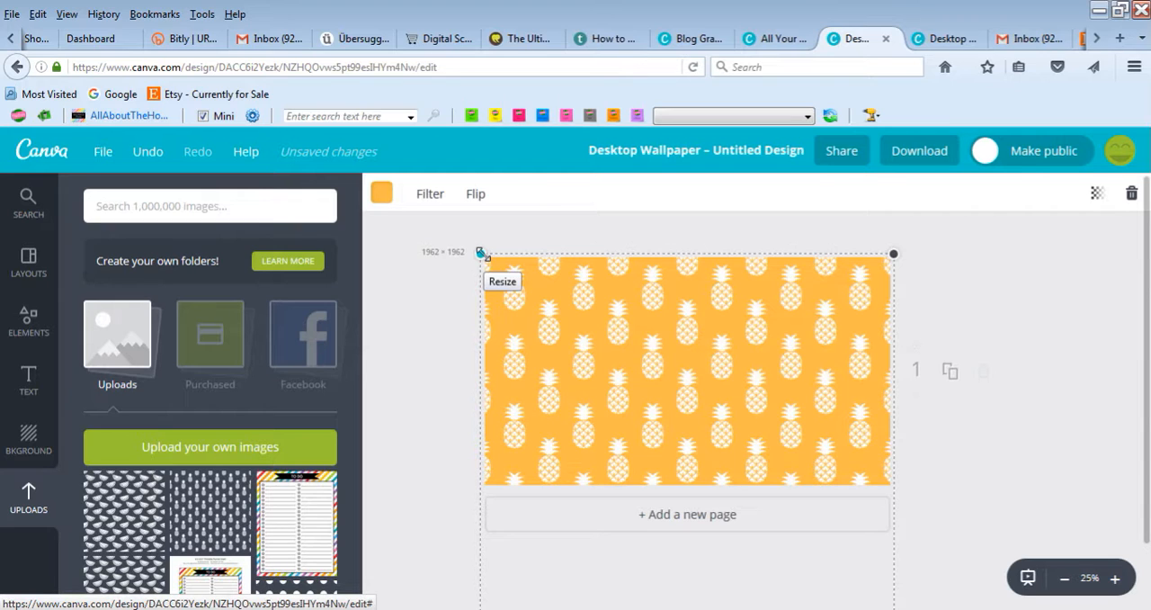
mouse_move(996, 309)
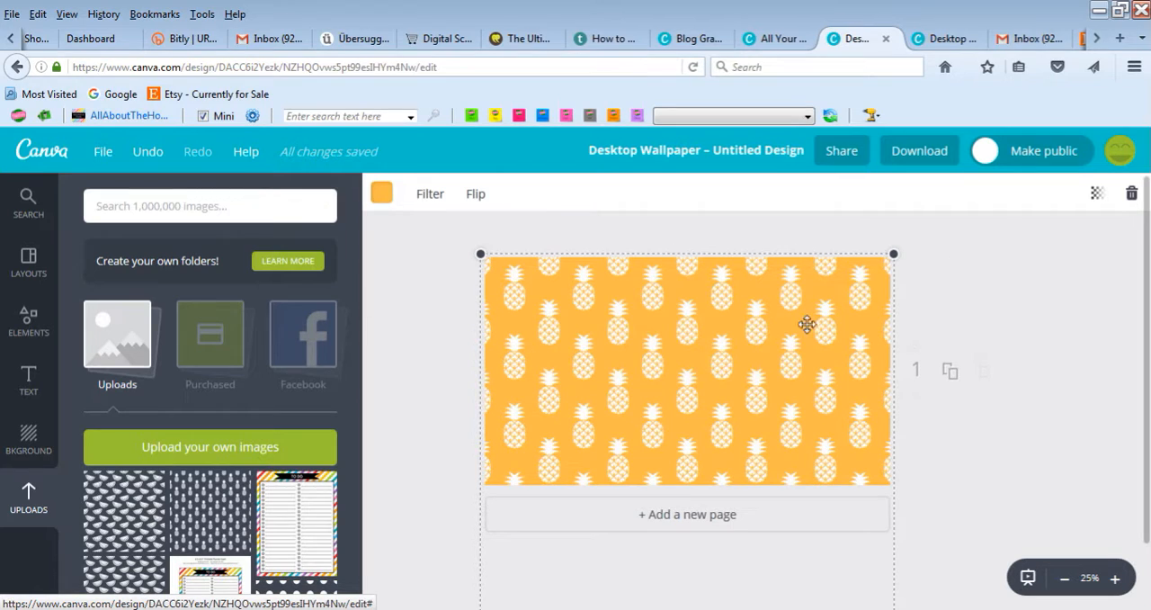
mouse_move(353, 323)
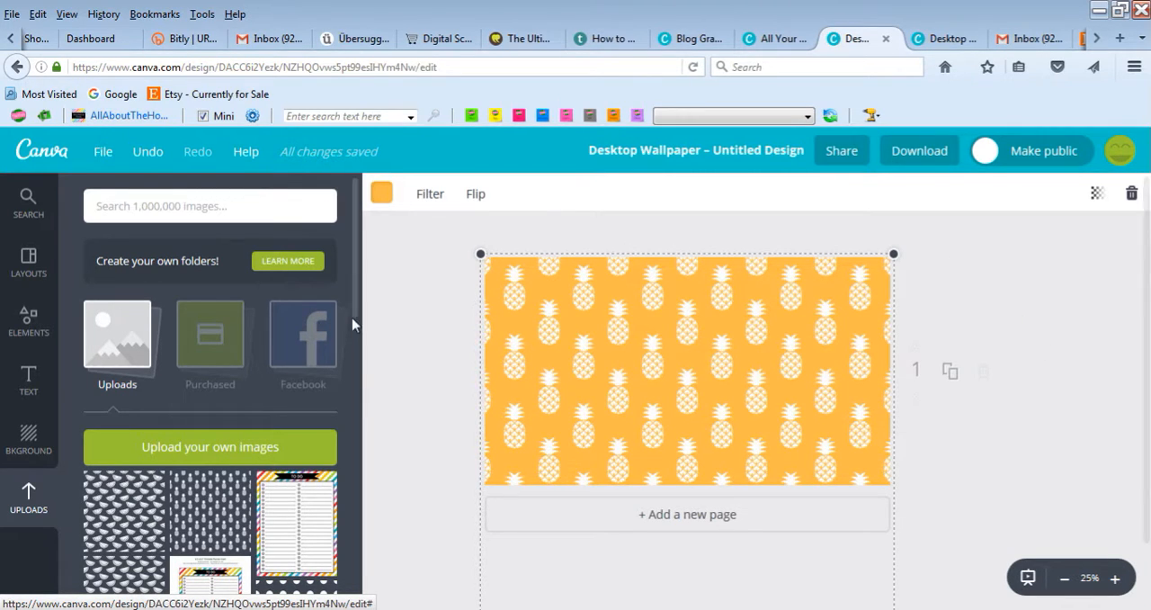
mouse_move(380, 193)
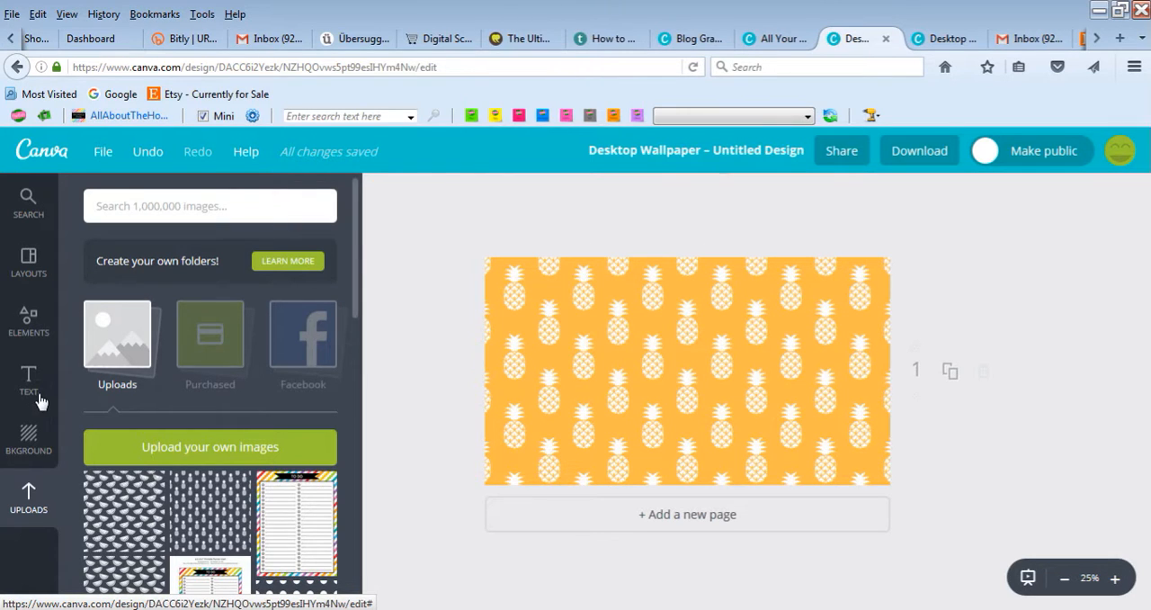
- Browse Elements > Shapes for the ringed circle badge
click(28, 378)
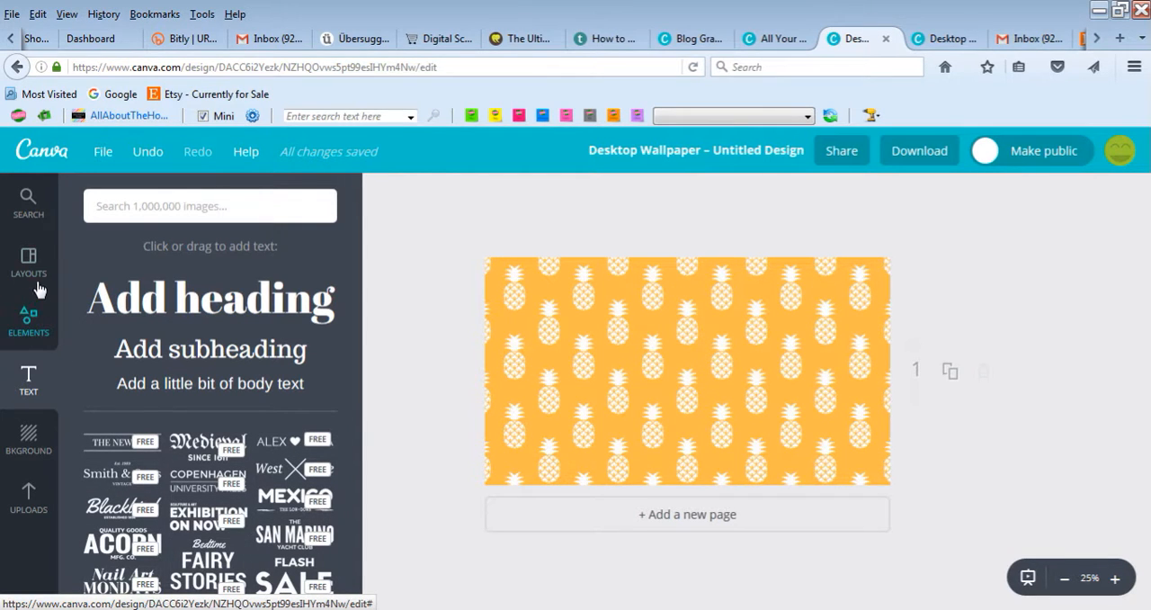
click(28, 319)
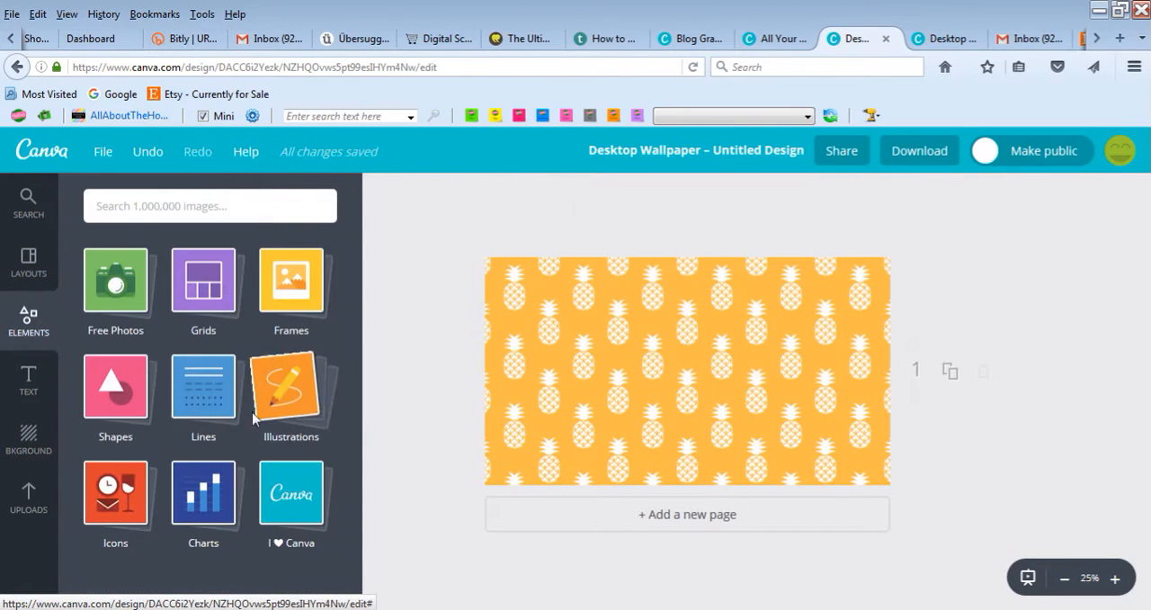
click(115, 387)
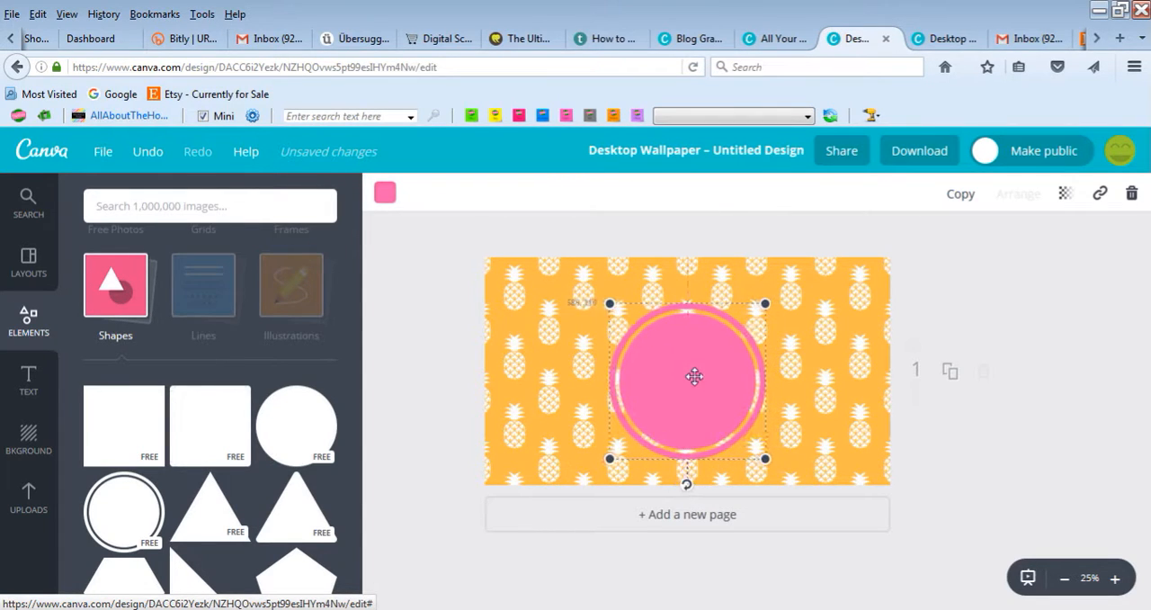
- Nudge the ringed pink circle with small drags until it sits at the page centre
drag(688, 377, 702, 376)
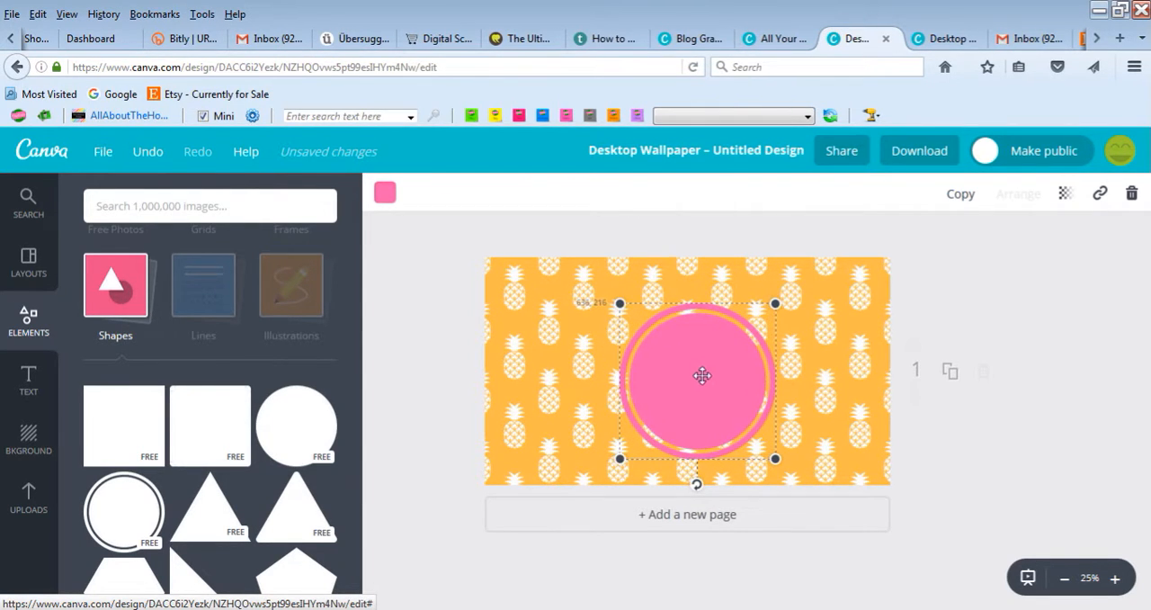
drag(703, 375, 697, 374)
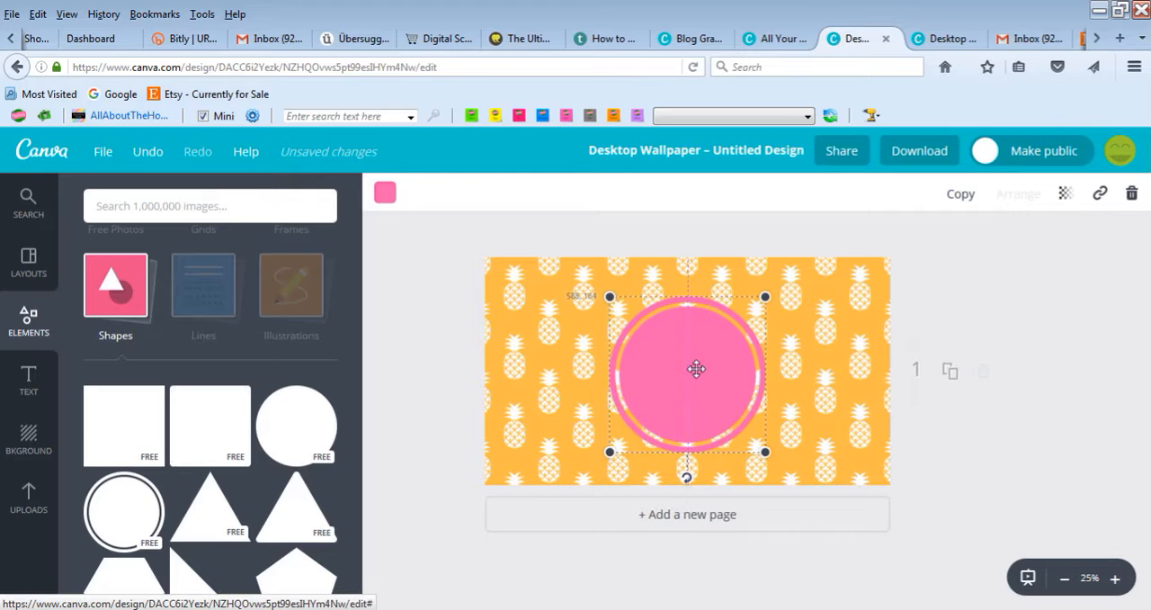
drag(697, 368, 686, 364)
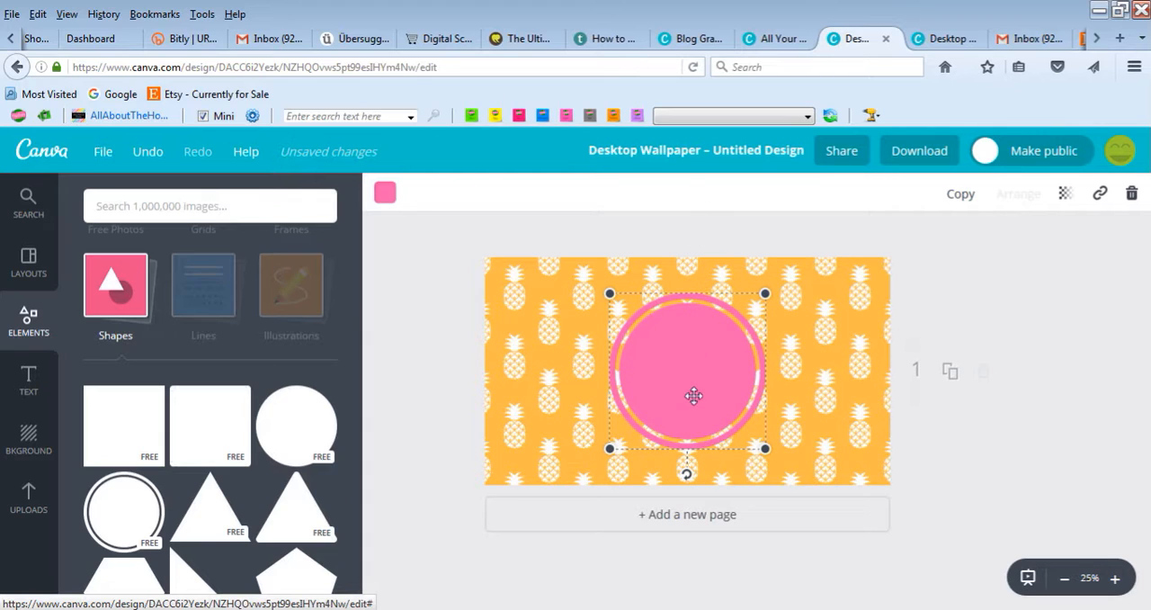
mouse_move(500, 403)
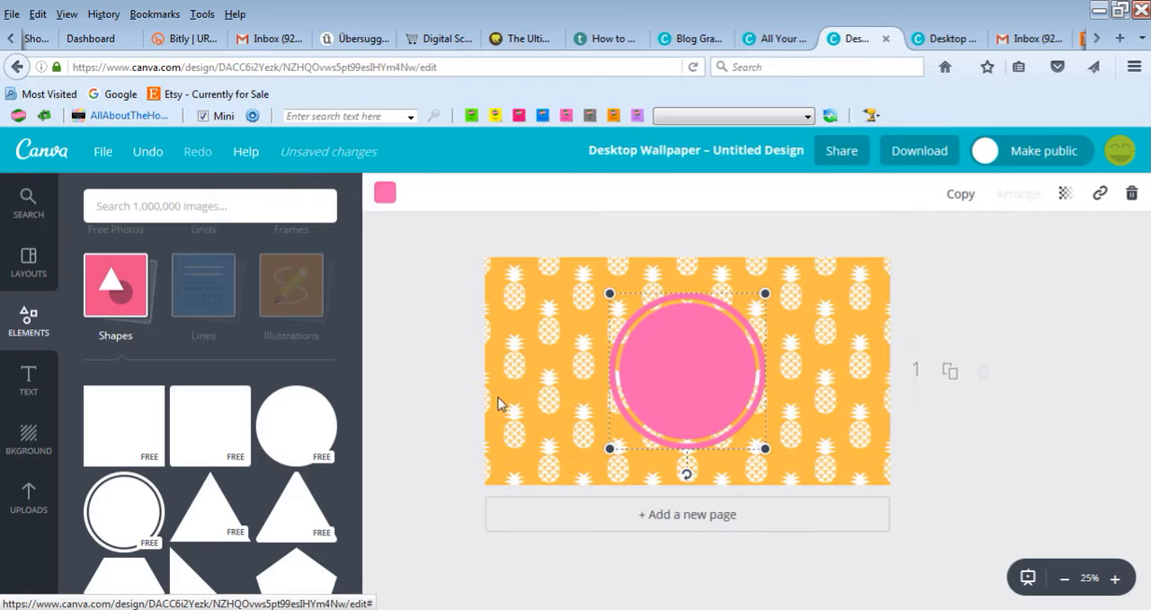
mouse_move(897, 357)
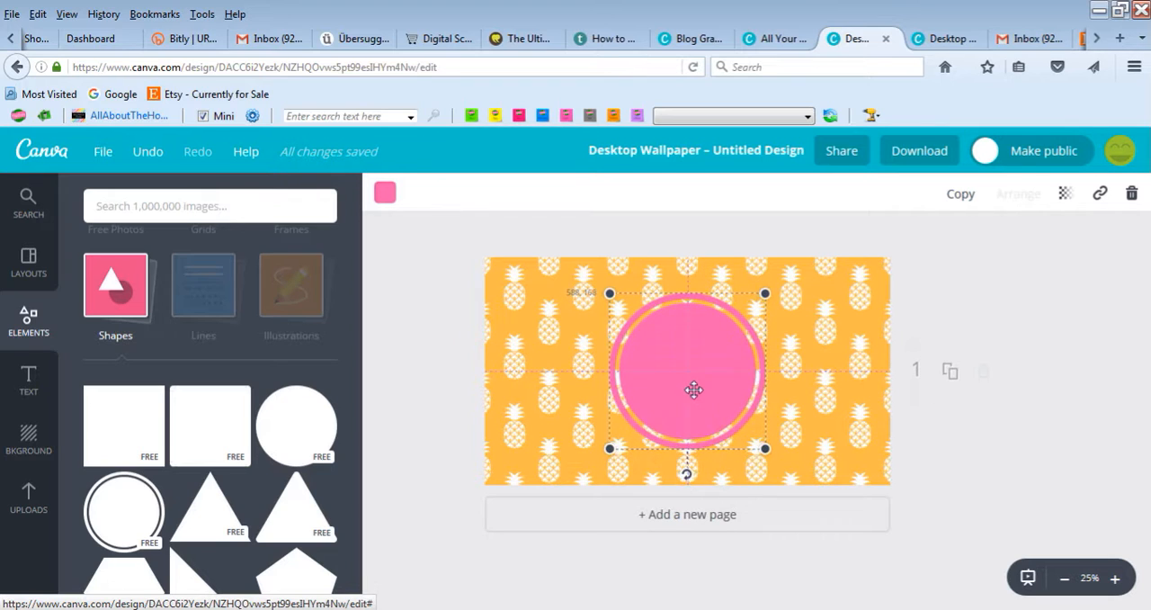
drag(694, 389, 692, 387)
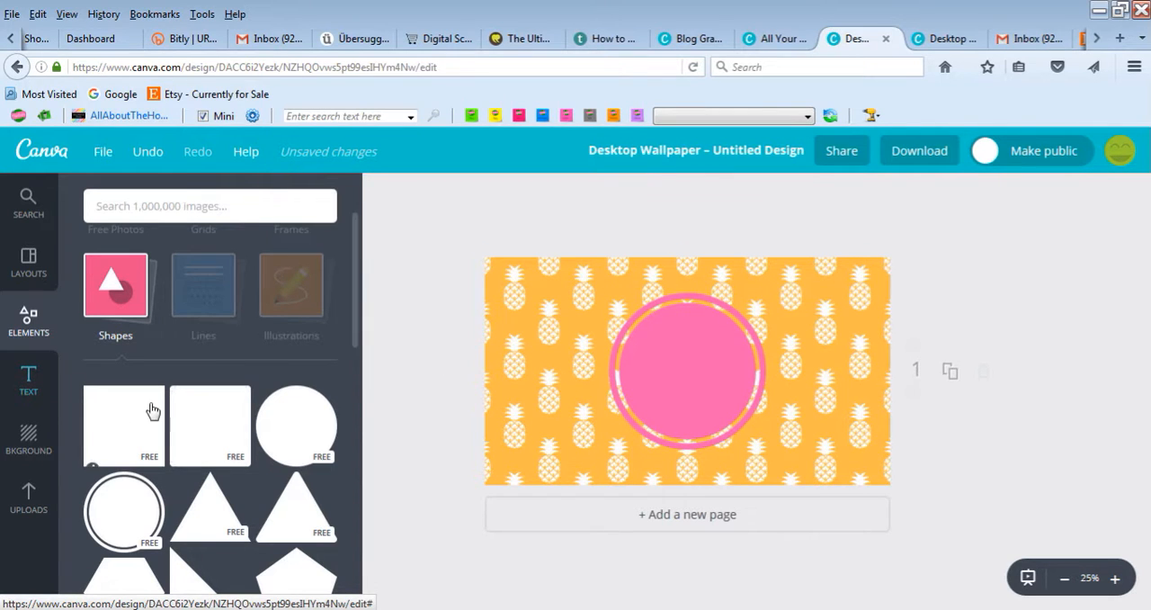
- Add the Blackbird script text combination to the badge, edit it, then remove it
click(28, 380)
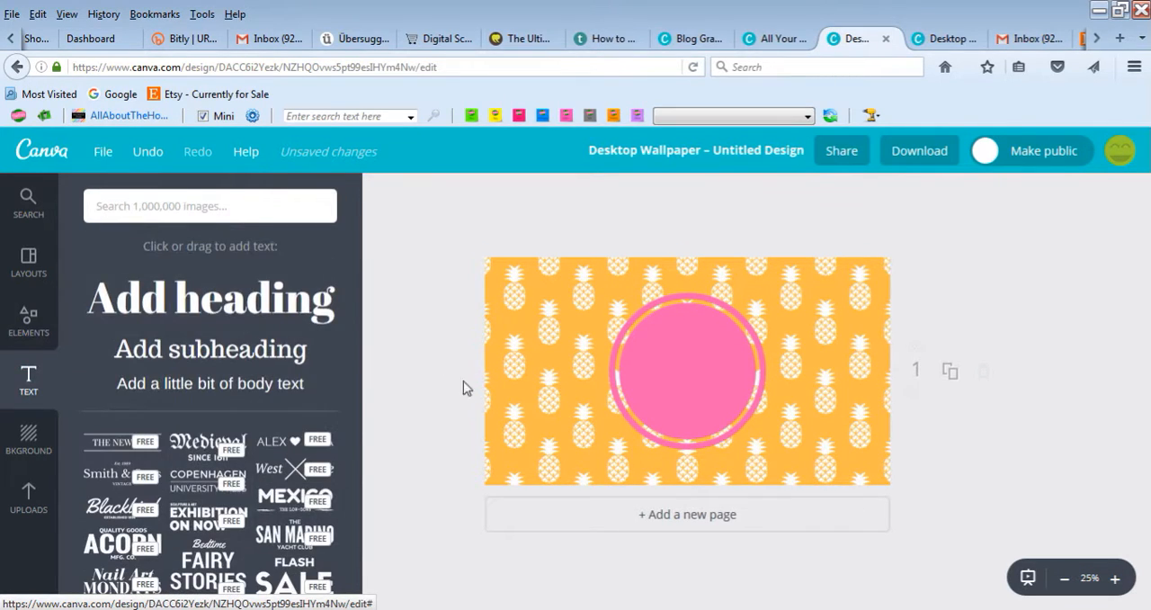
mouse_move(1021, 297)
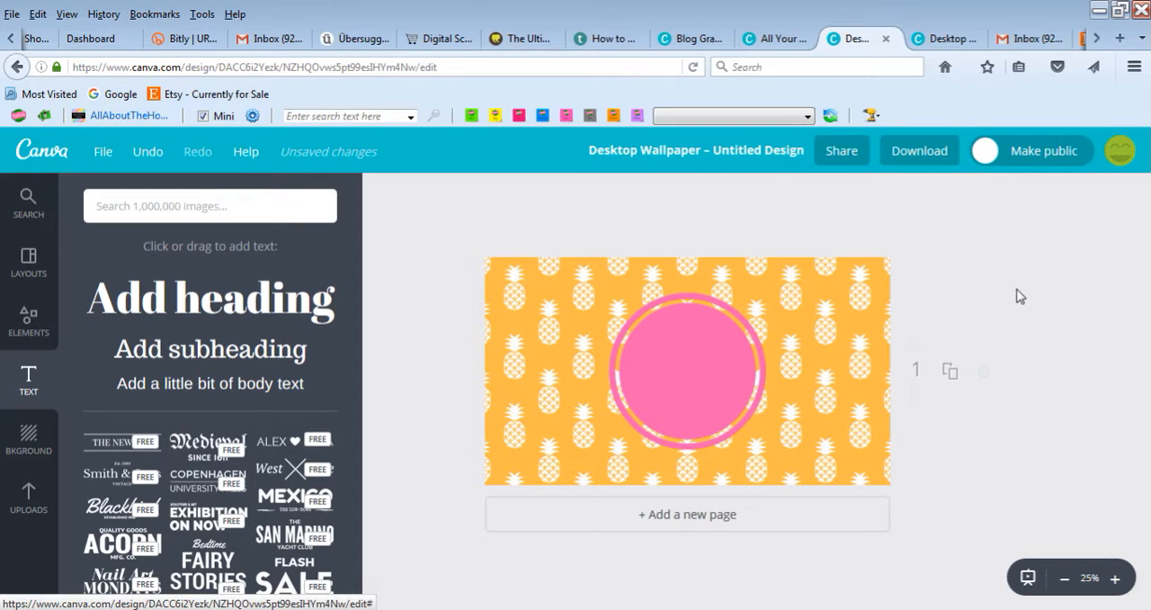
mouse_move(1008, 293)
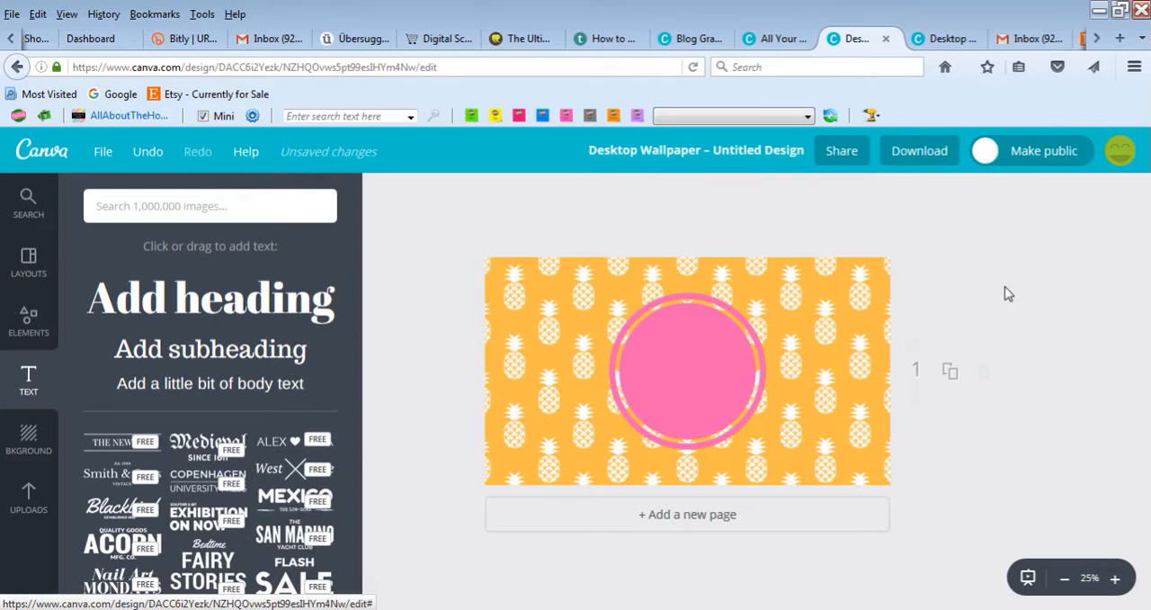
mouse_move(528, 334)
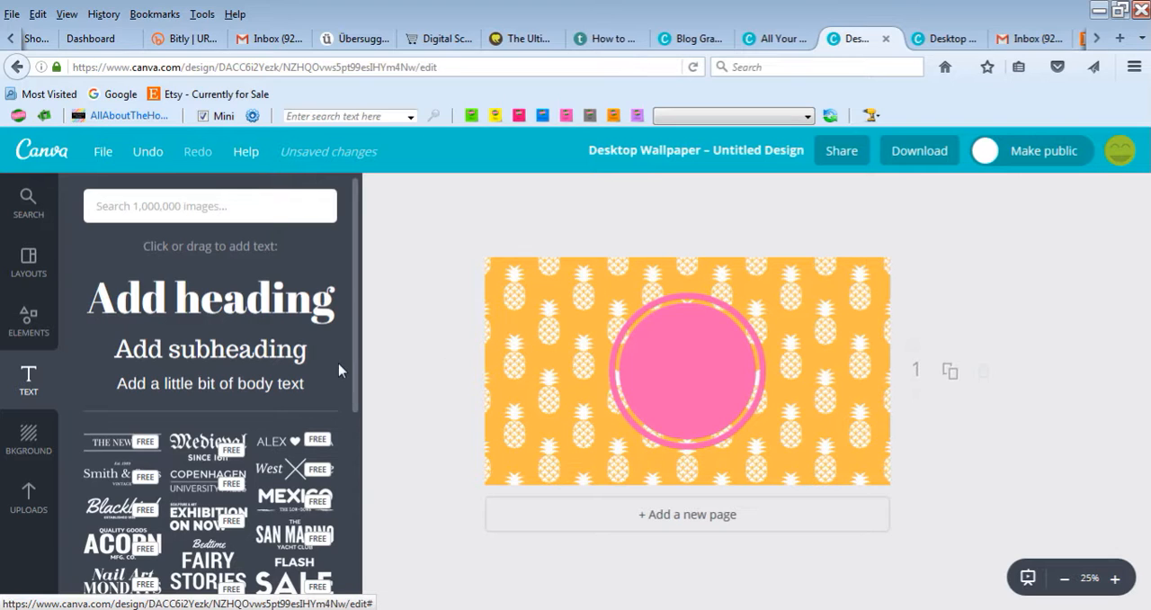
mouse_move(585, 462)
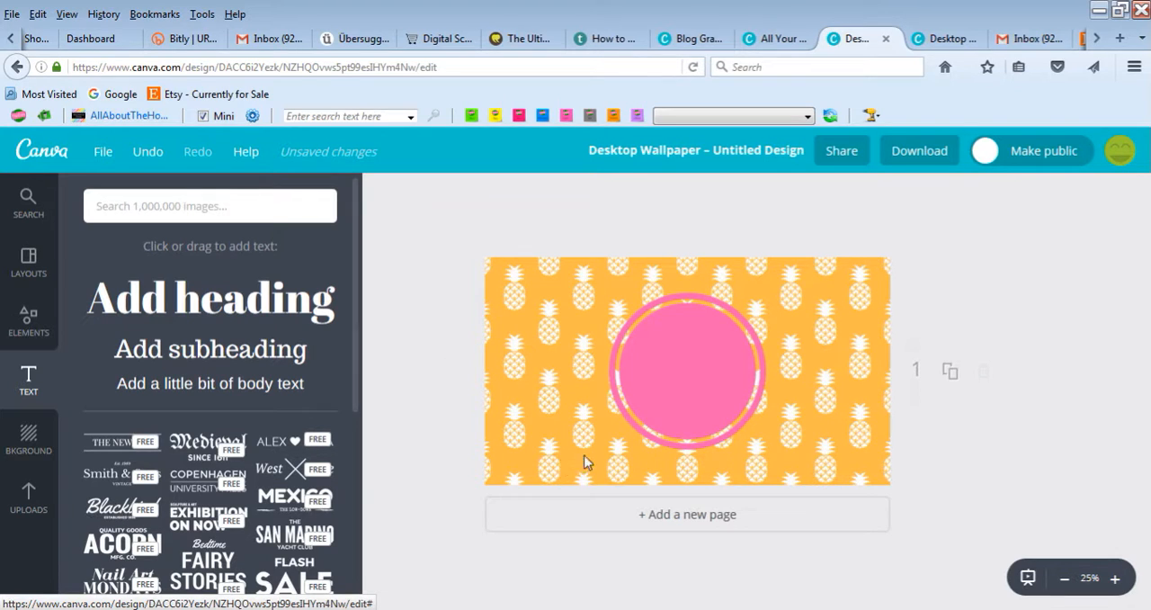
click(687, 370)
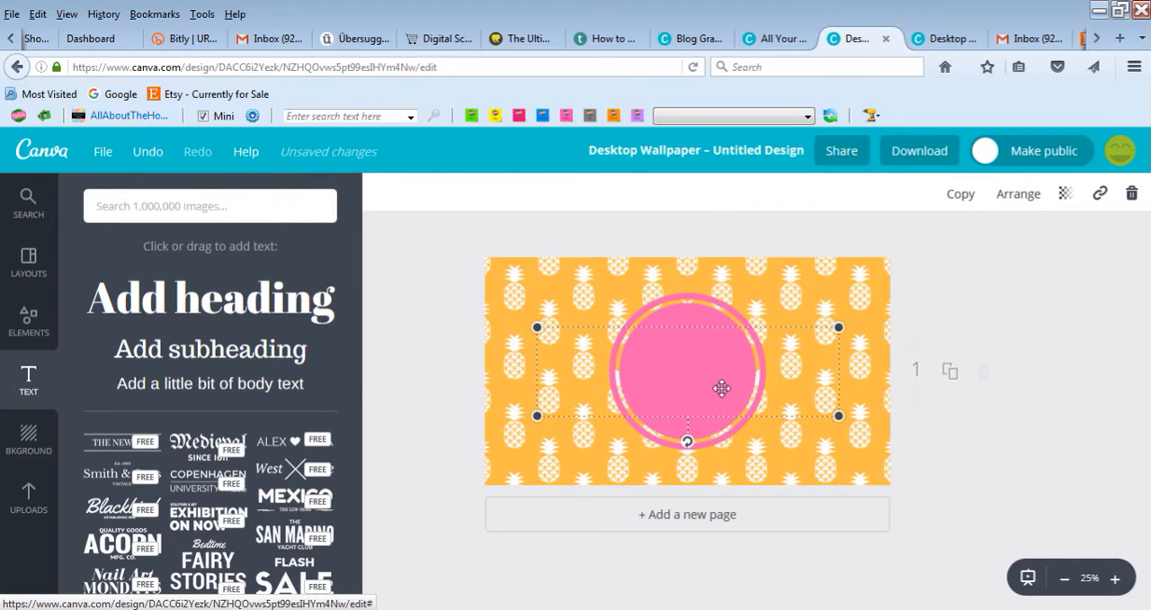
click(121, 507)
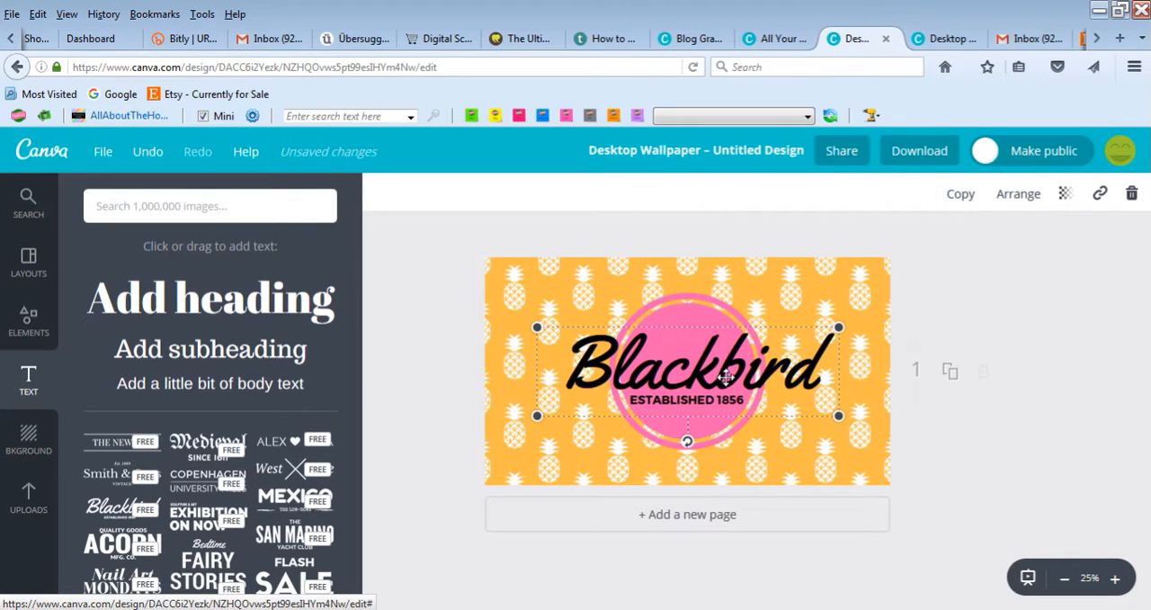
click(686, 370)
text(Rachael)
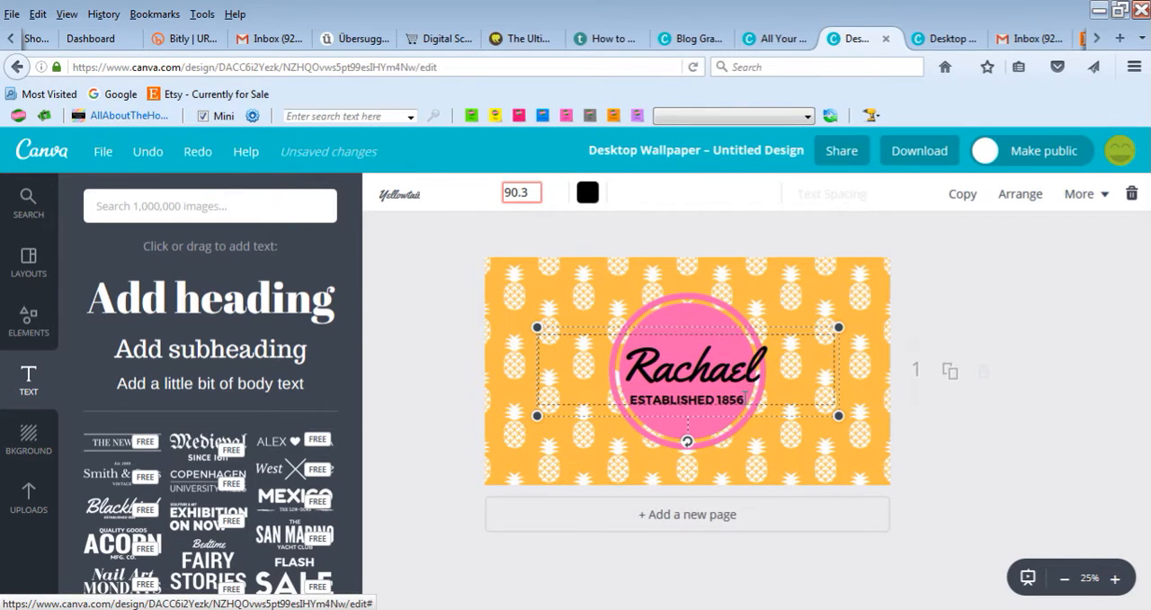
key(ctrl+a)
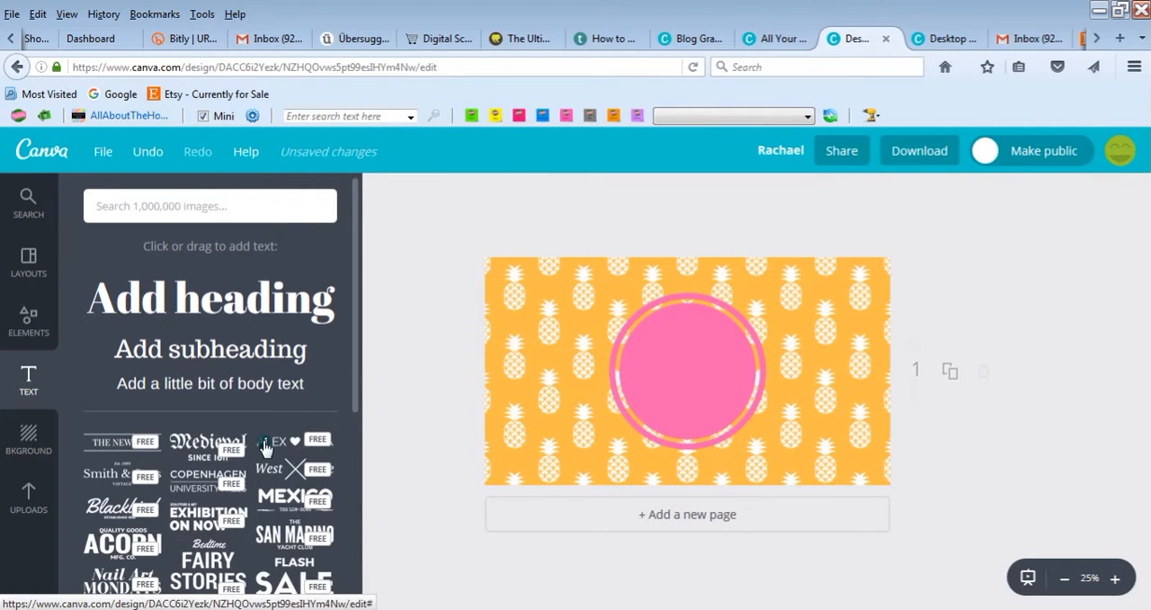
- Add a subheading reading Rachael, coloured white at font size 56
click(210, 298)
text(R)
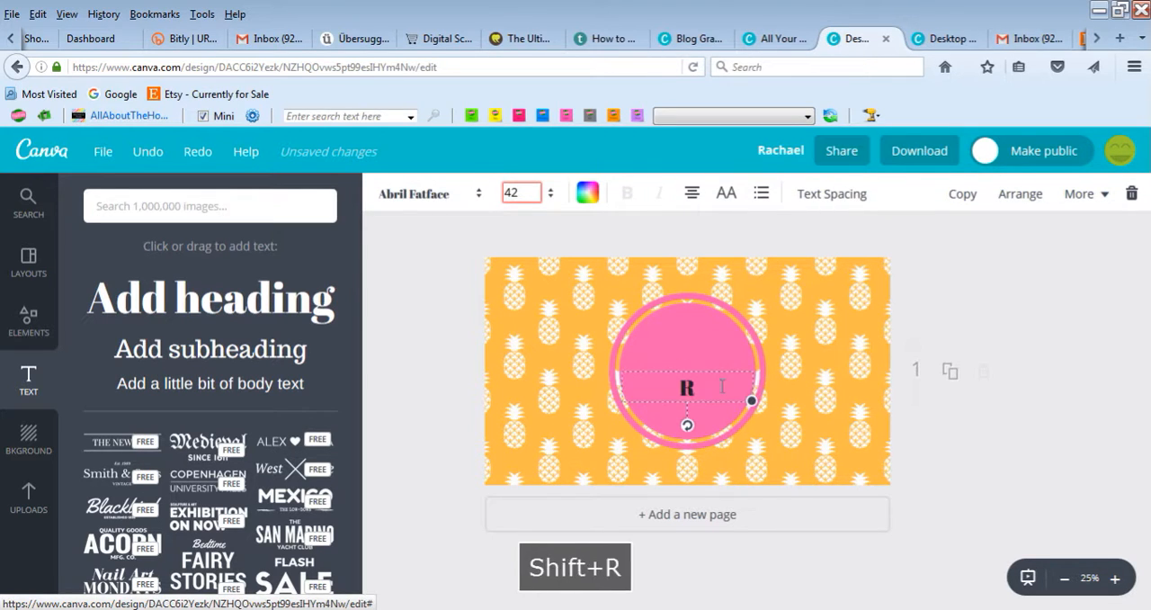
key(ctrl+a)
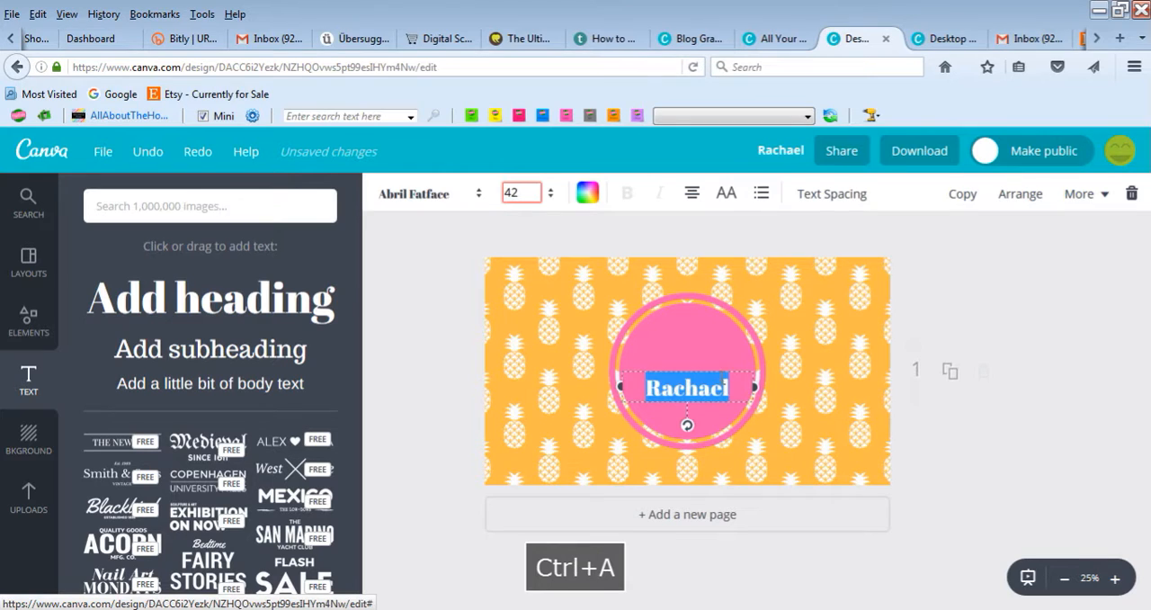
click(587, 192)
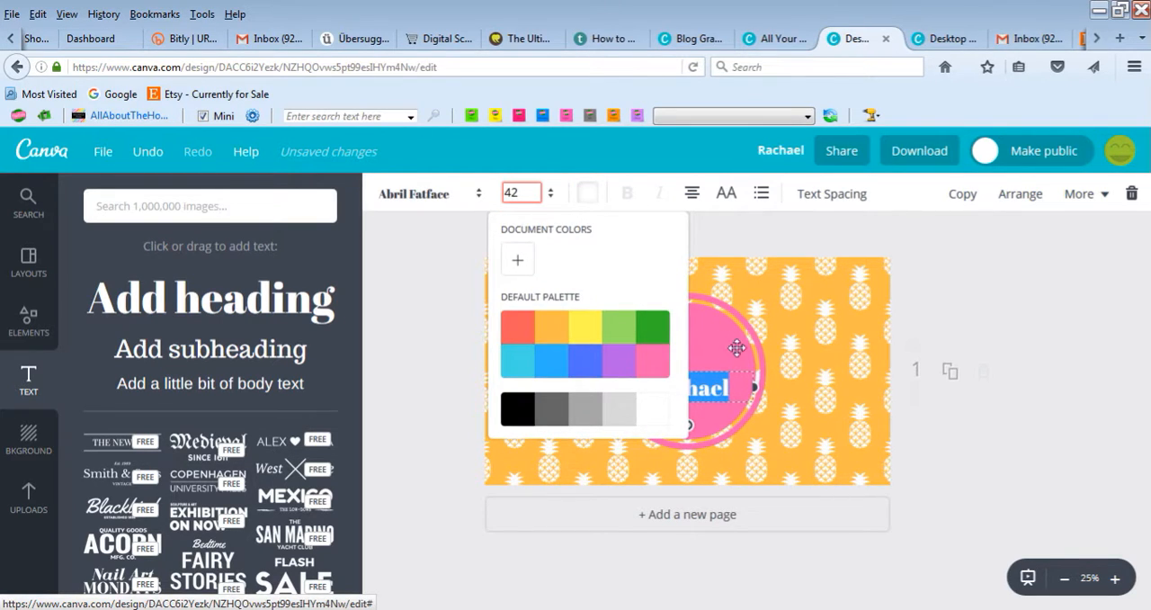
mouse_move(553, 213)
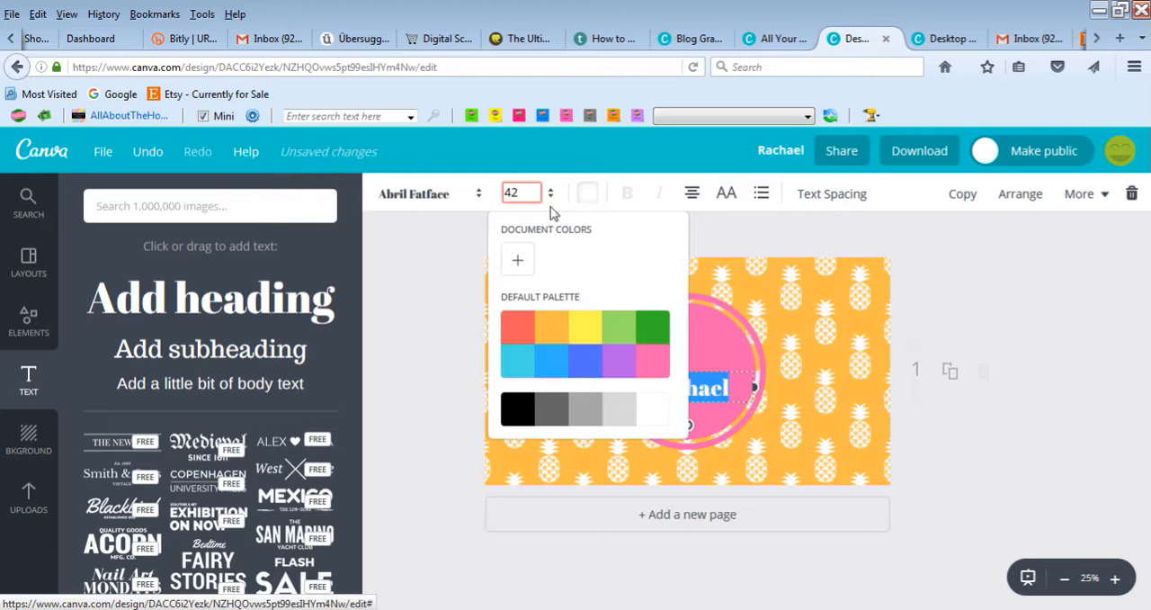
click(521, 193)
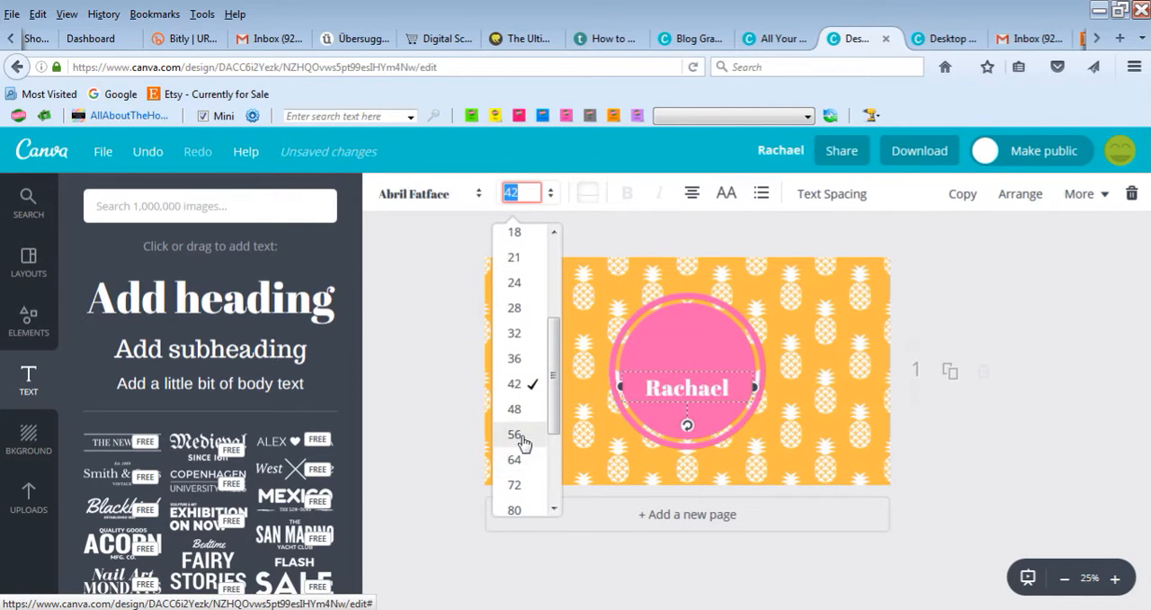
click(688, 391)
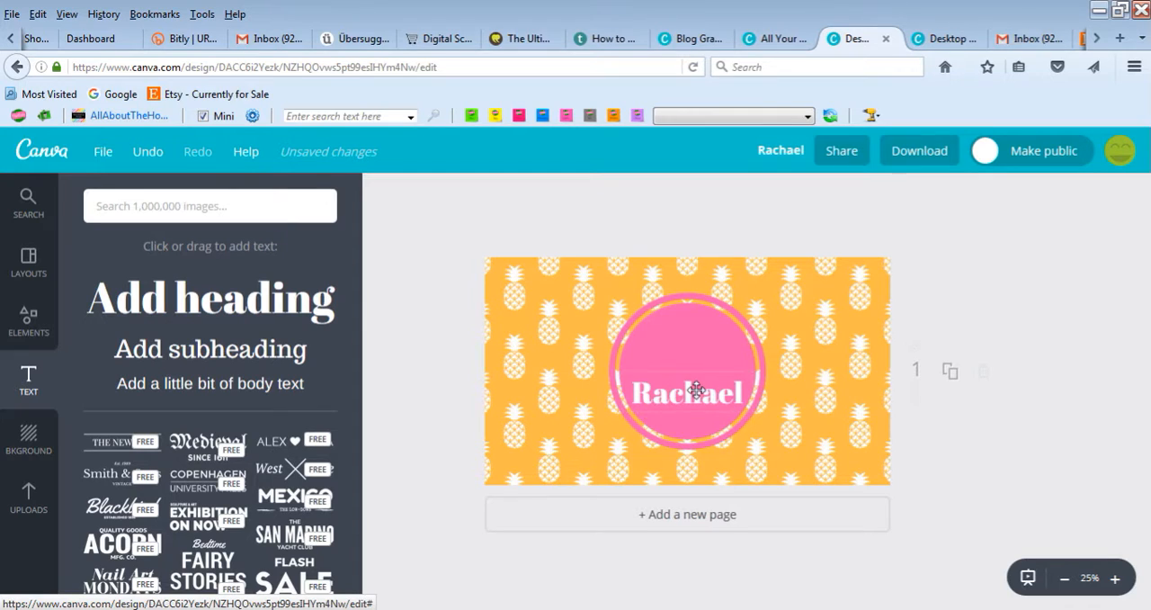
- Drag the Rachael text up into the pink badge and deselect to preview
drag(688, 391, 688, 369)
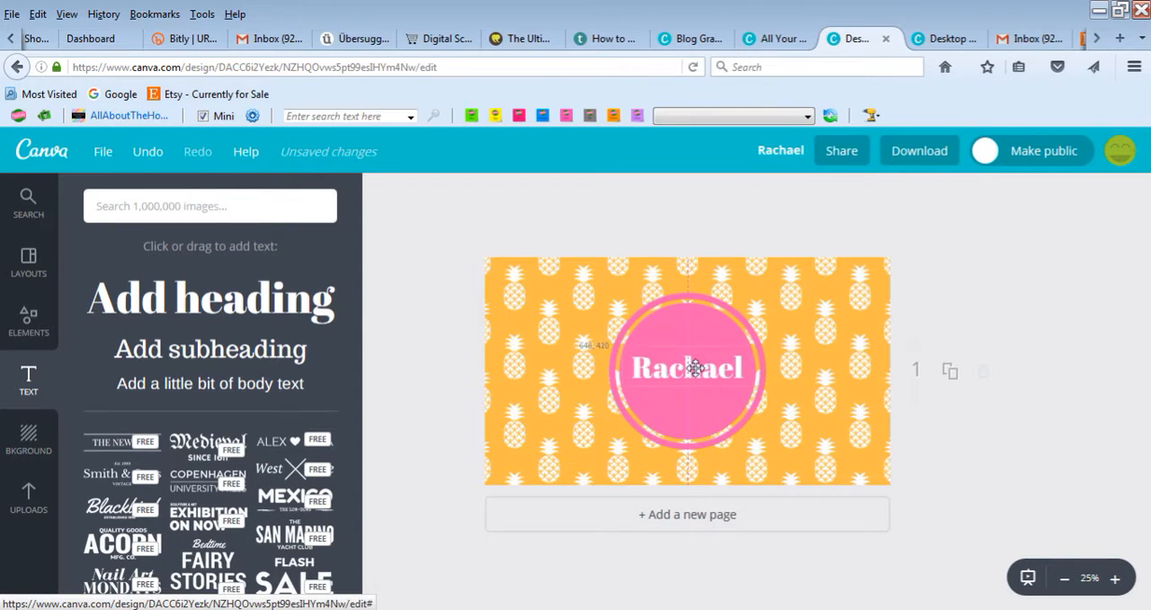
drag(688, 368, 695, 375)
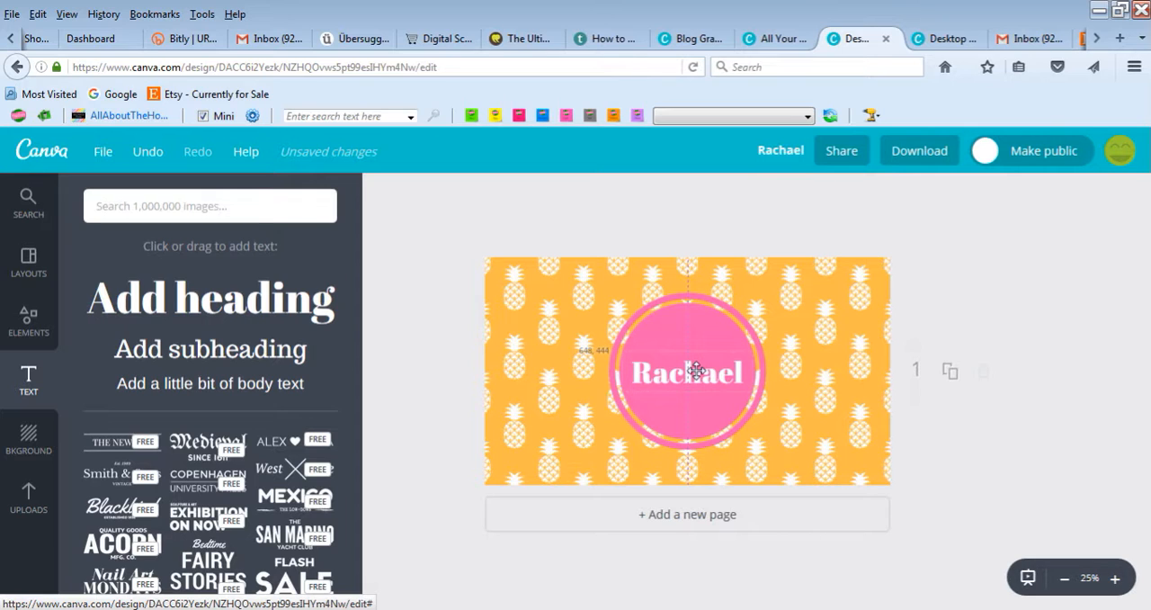
click(971, 302)
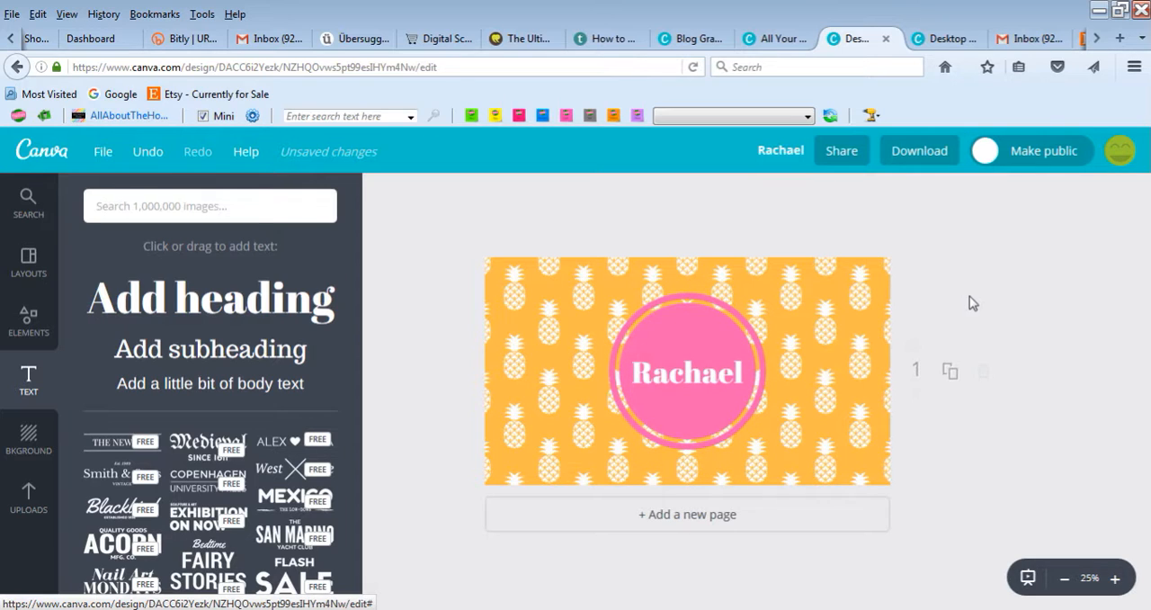
mouse_move(982, 298)
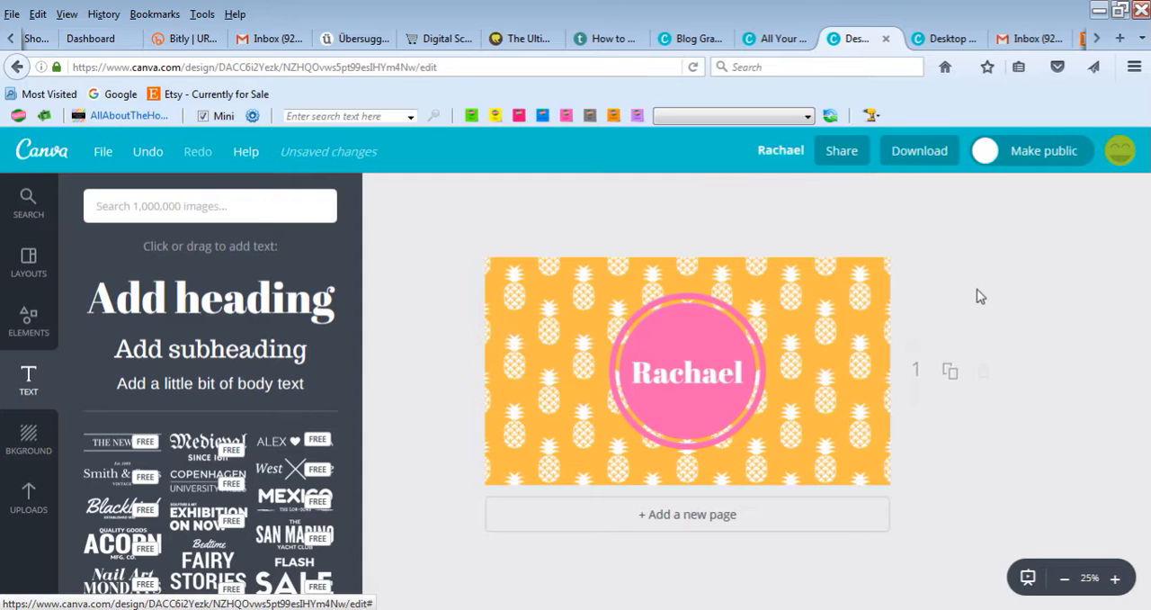
mouse_move(1014, 319)
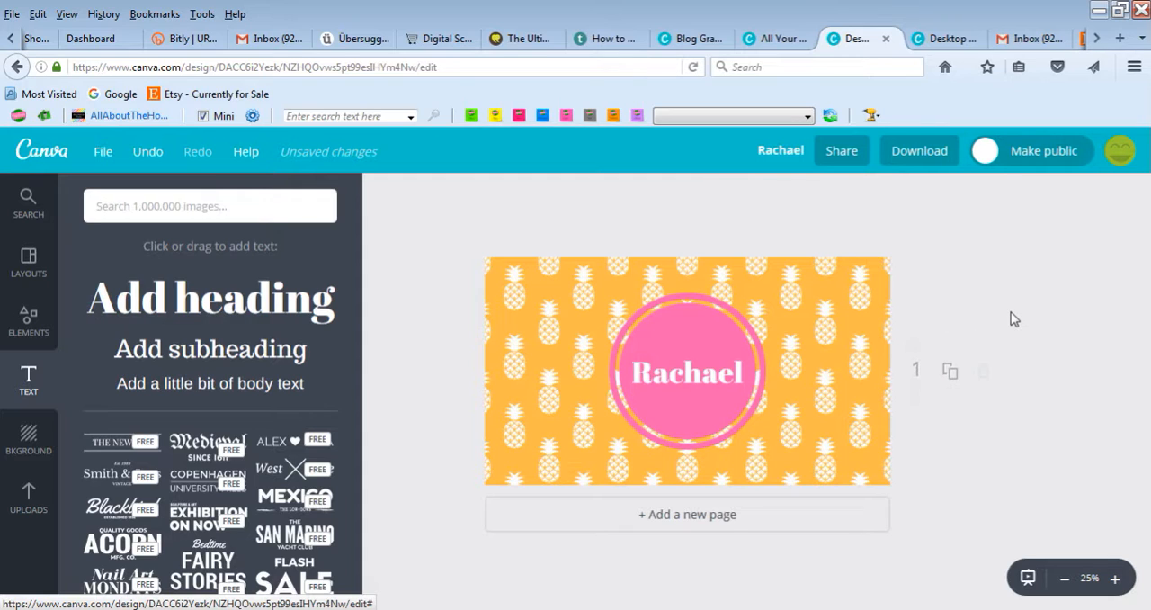
mouse_move(963, 326)
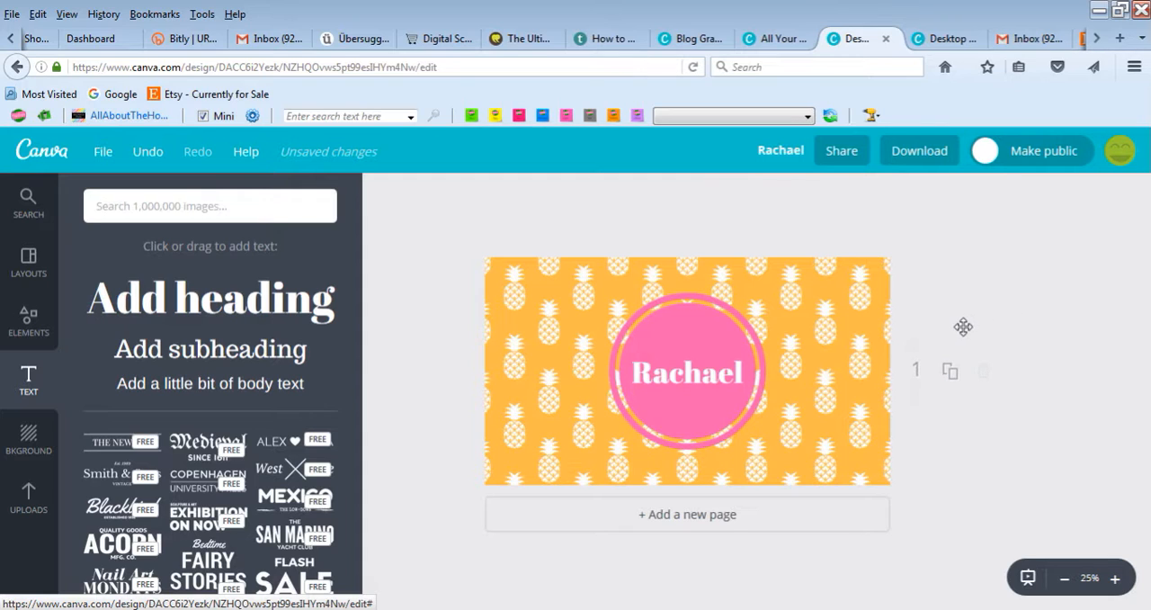
click(919, 150)
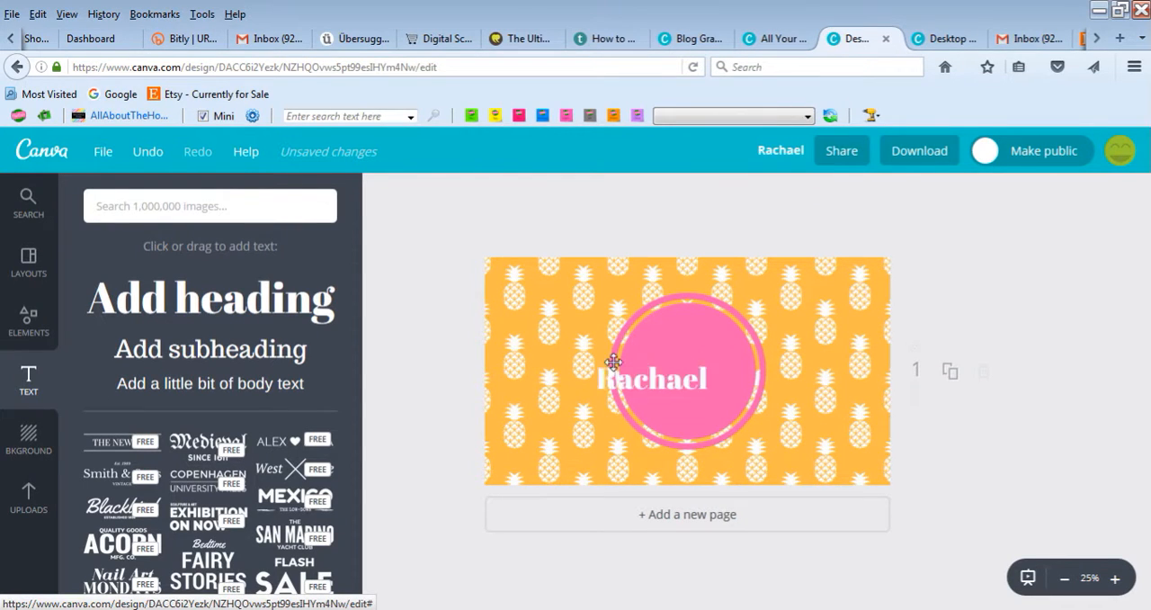
- Delete the pink badge and Rachael name, then add the uploaded white watermelon pattern image
key(Delete)
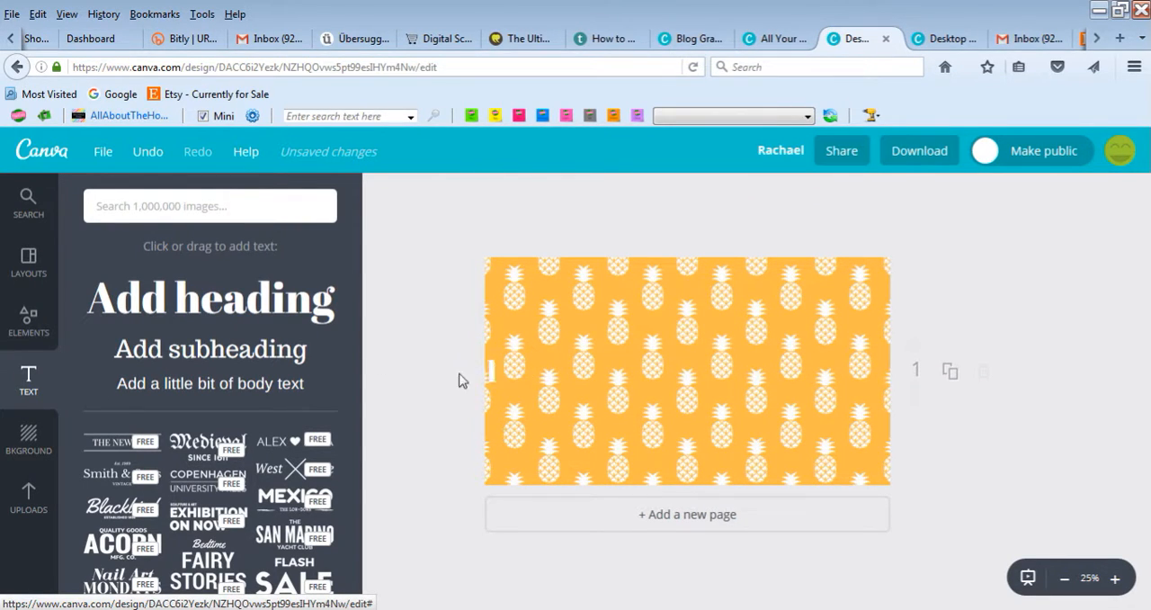
mouse_move(866, 325)
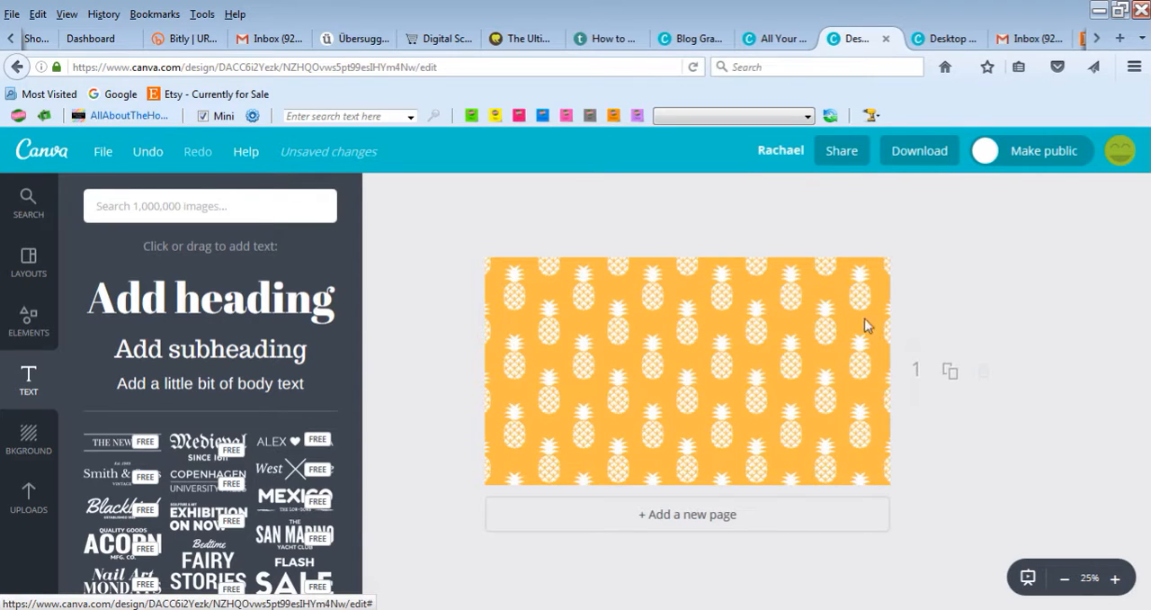
mouse_move(1002, 294)
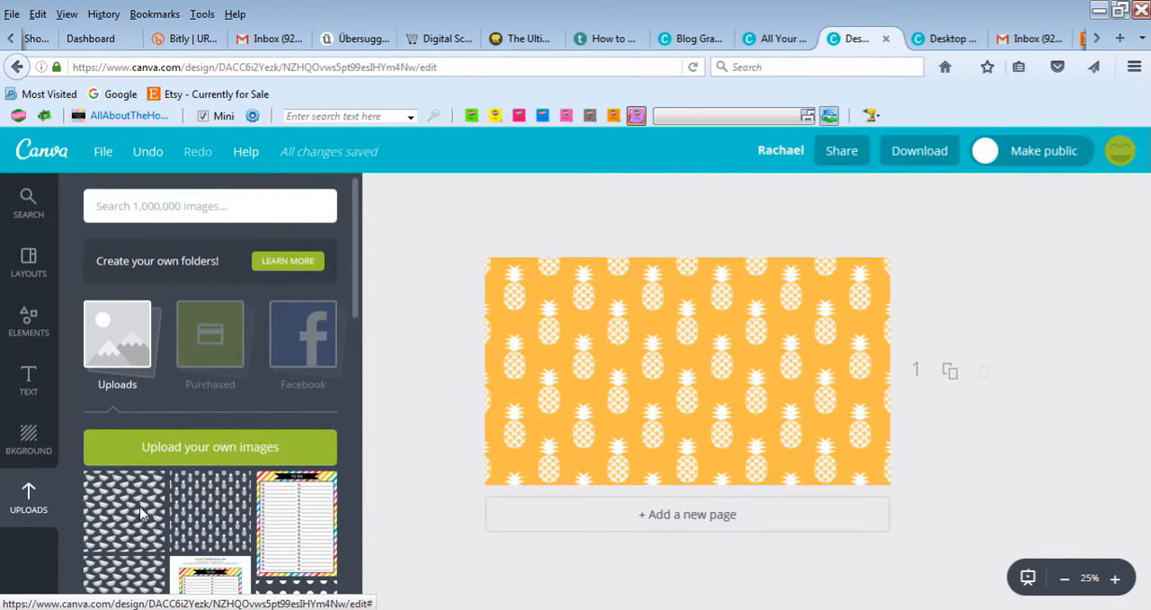
click(687, 372)
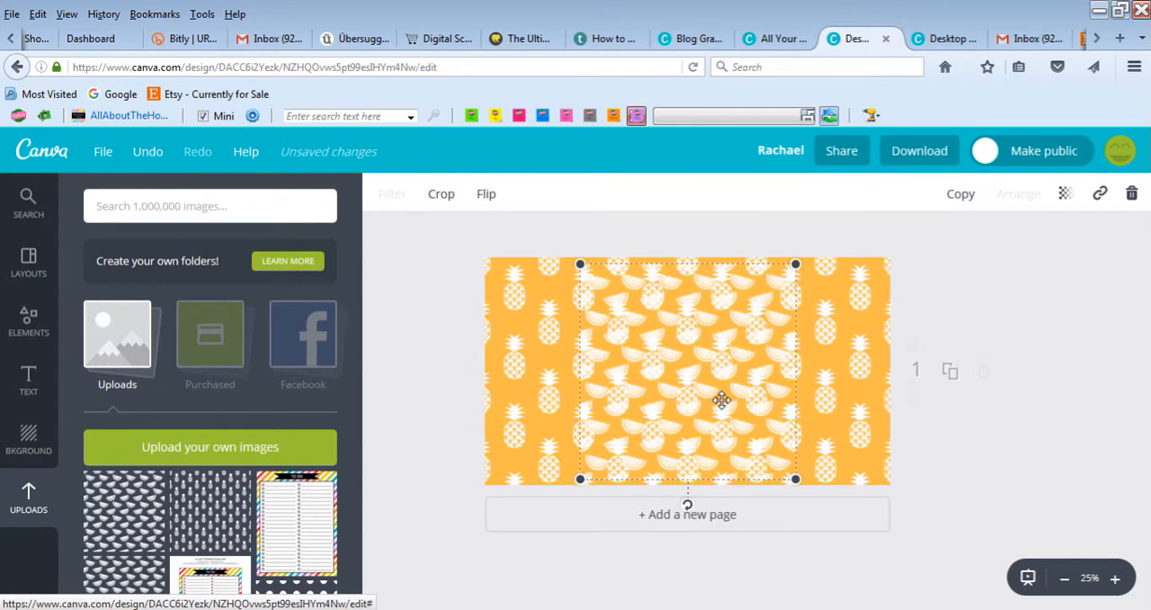